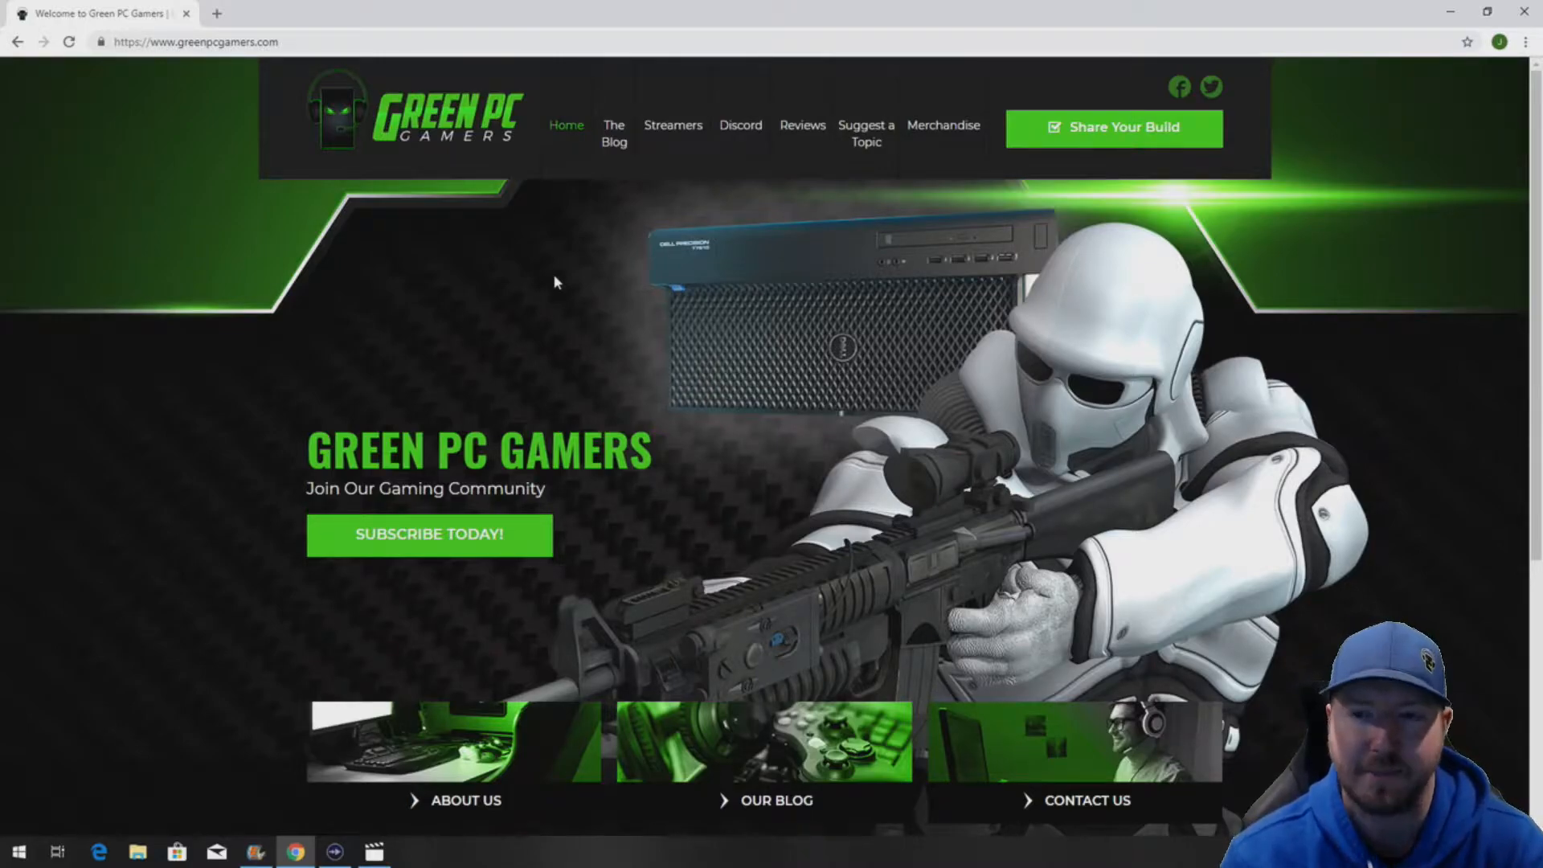
mouse_move(613, 163)
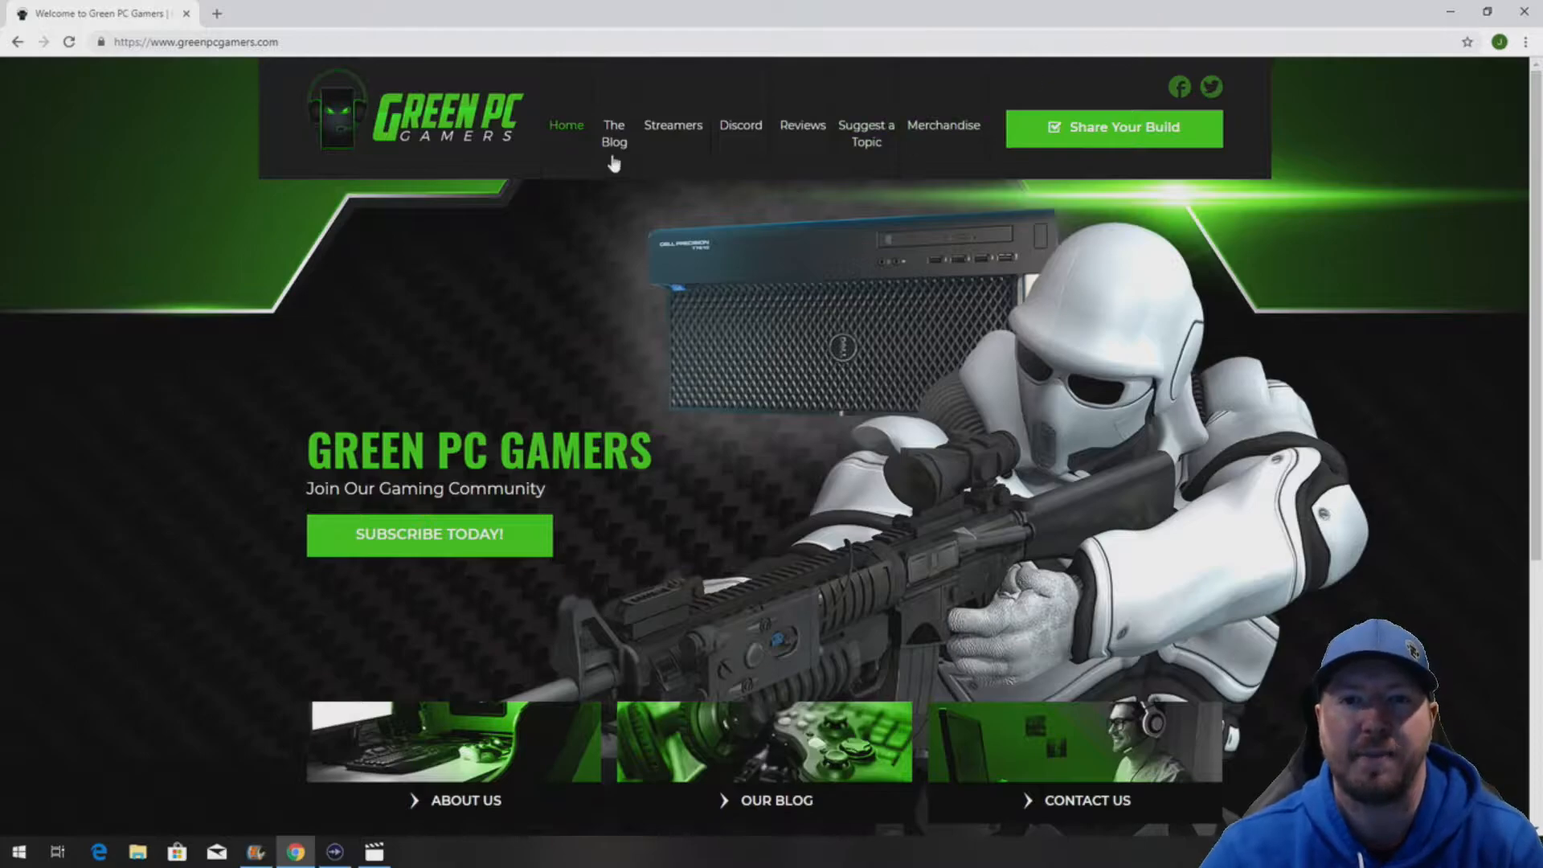
mouse_move(612, 133)
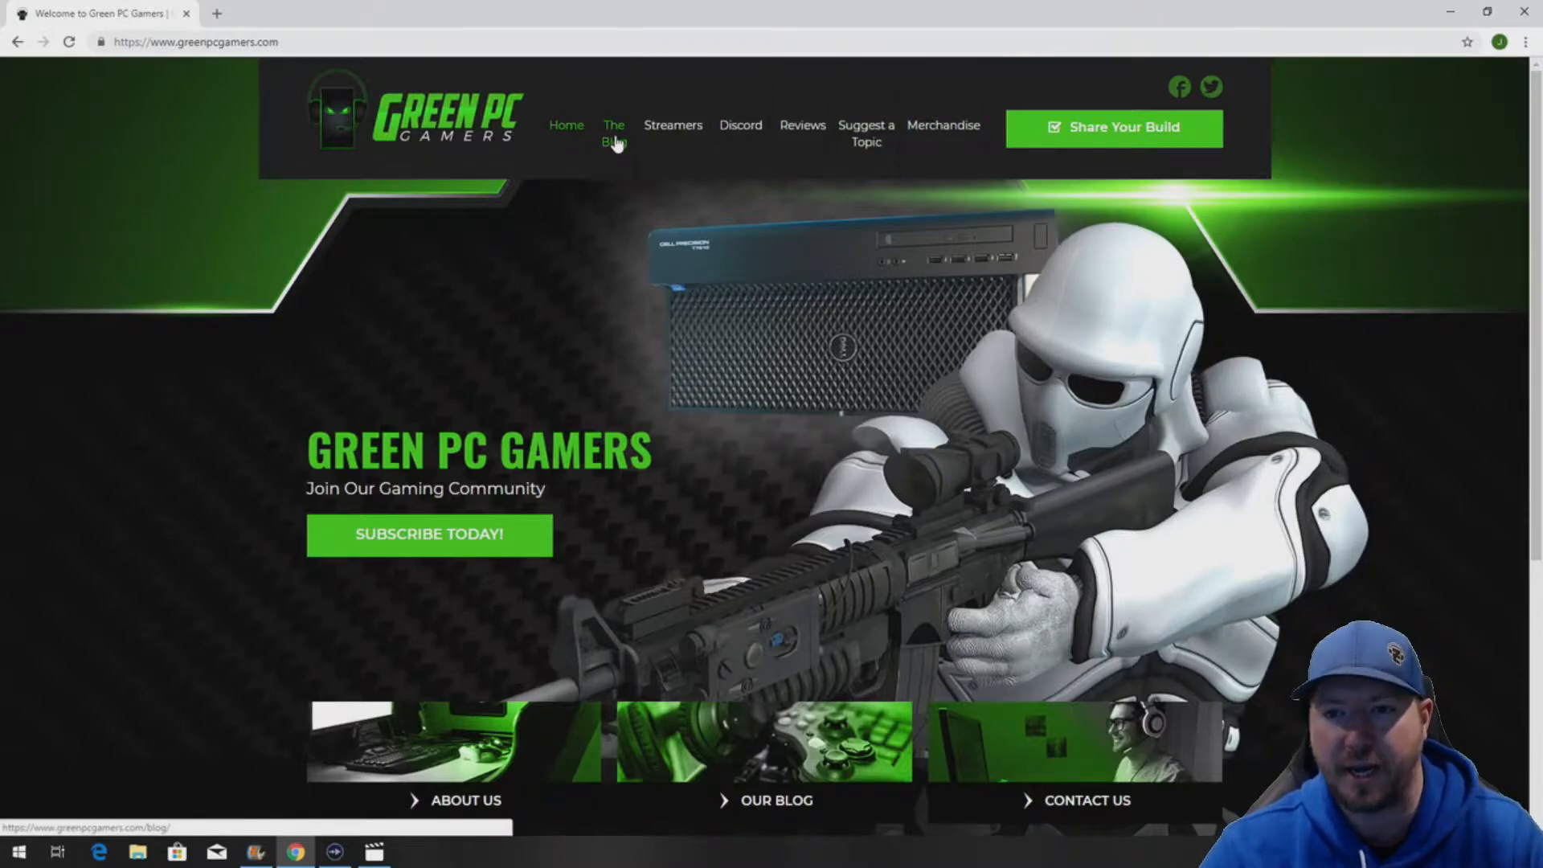
Find the Dell Precision T7910 upgrade article from the GreenPCGamers blog by searching 't79'
click(614, 133)
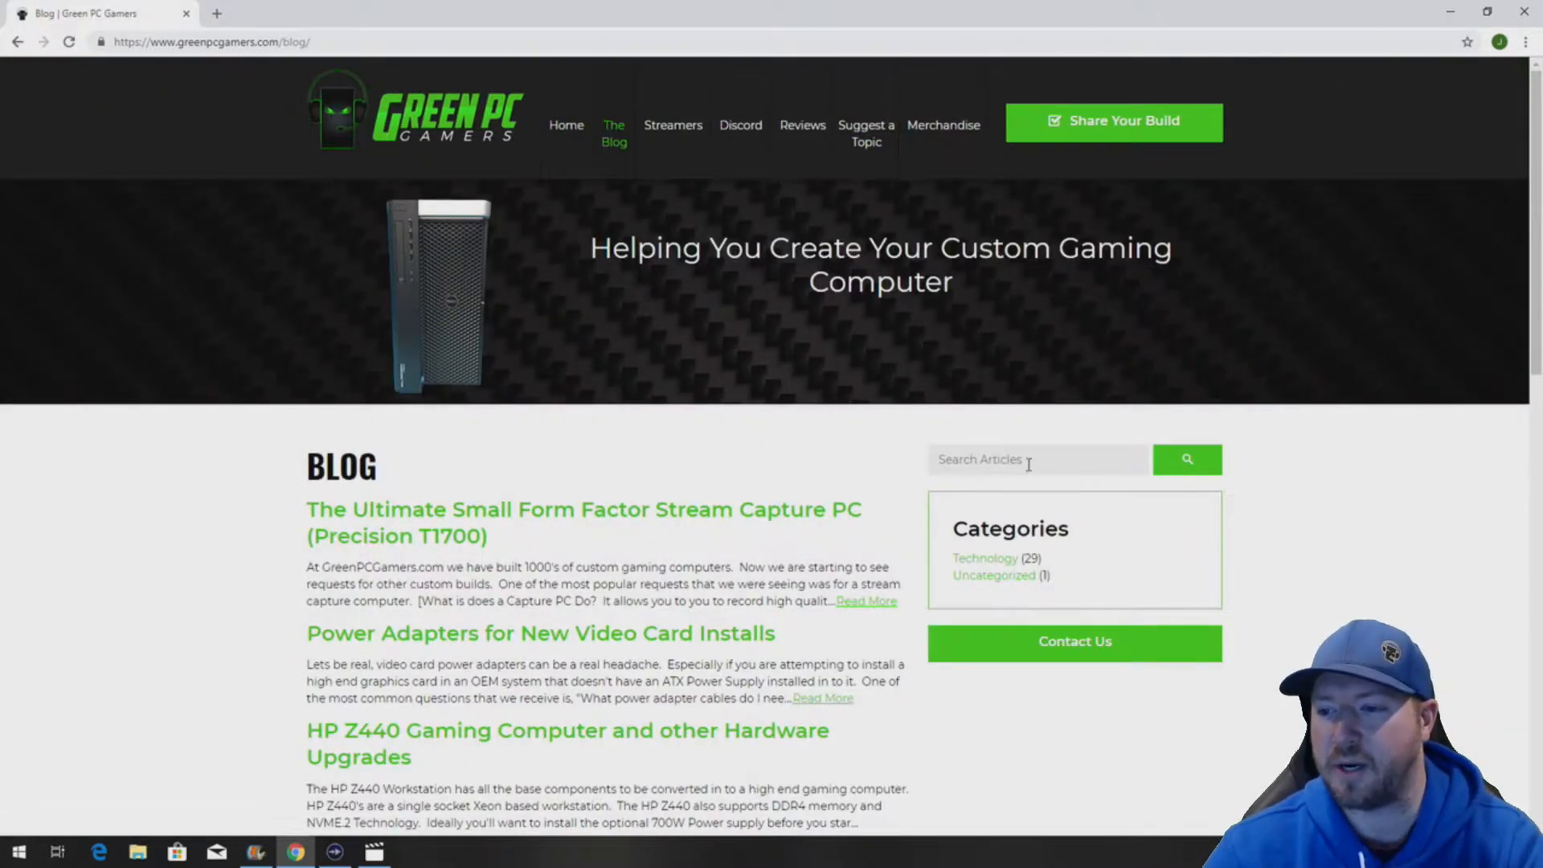
text(t79)
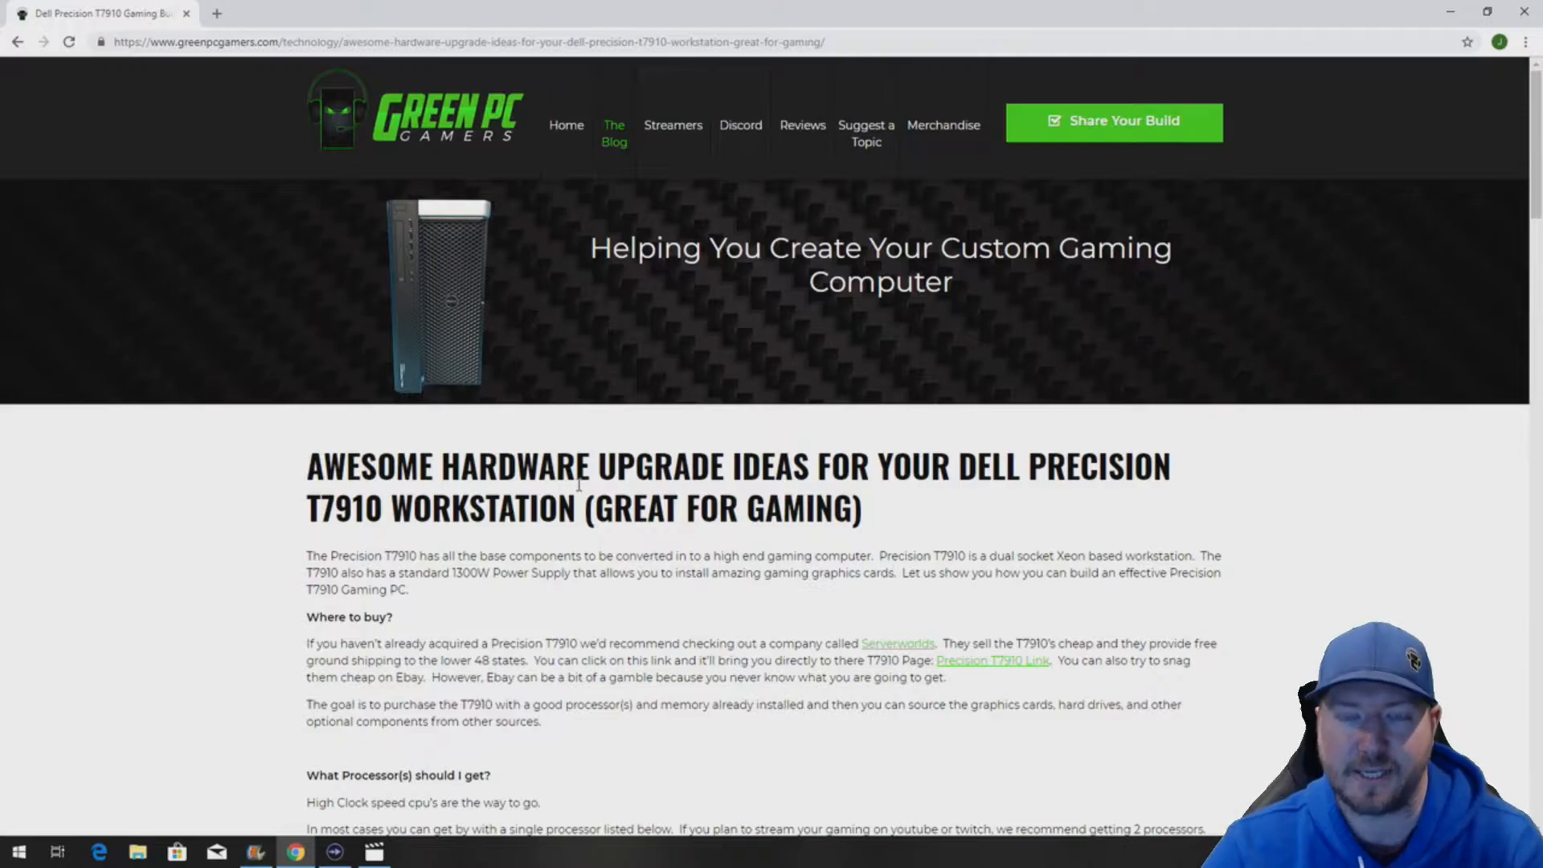
Scroll the T7910 article down to its Recommended Processors and Memory lists
scroll(down, 3)
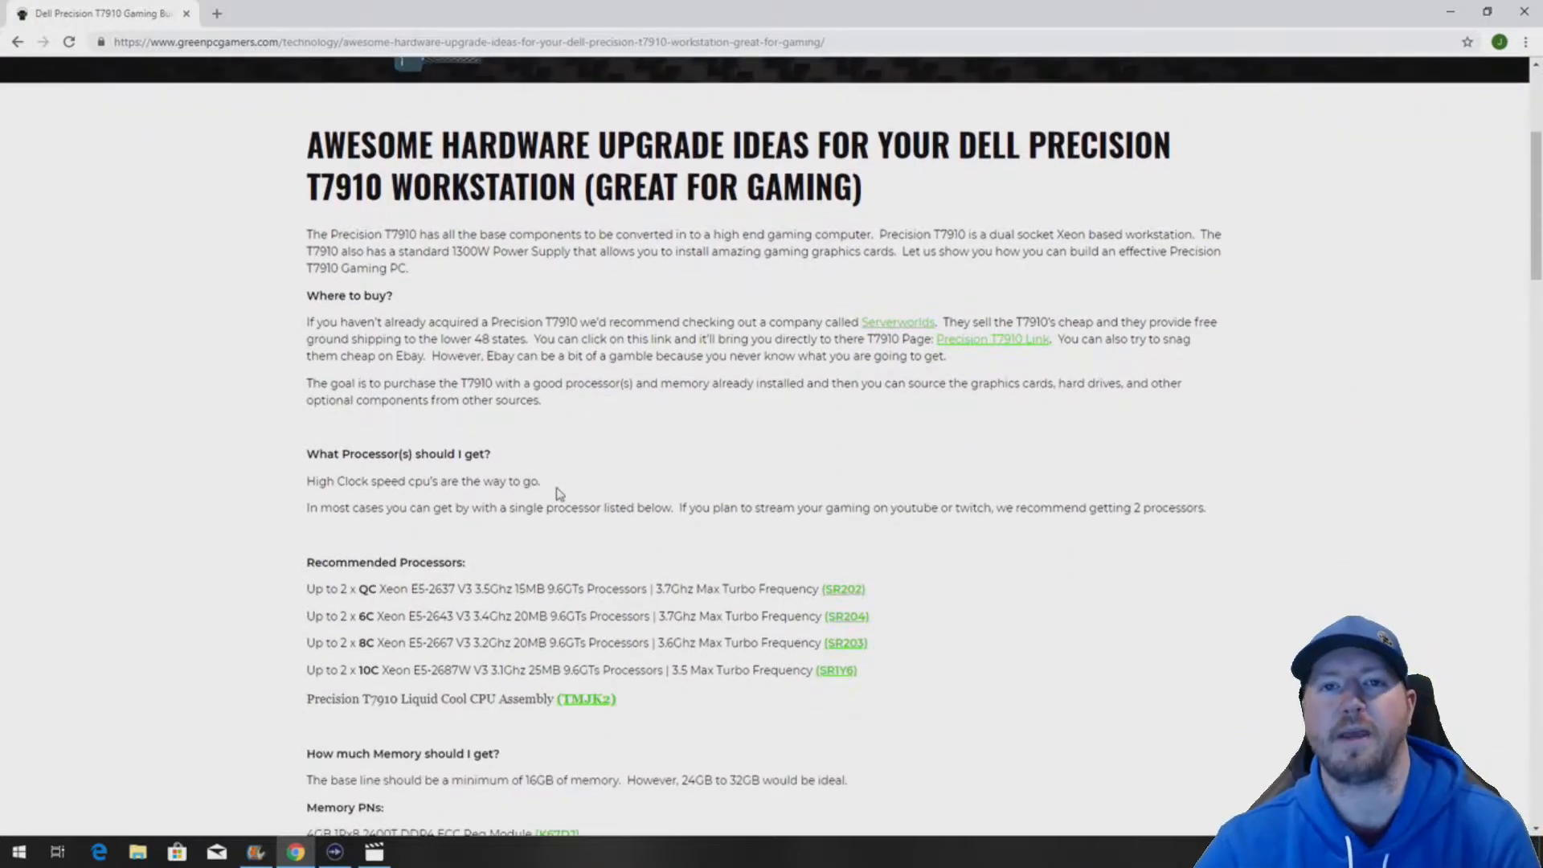
scroll(down, 3)
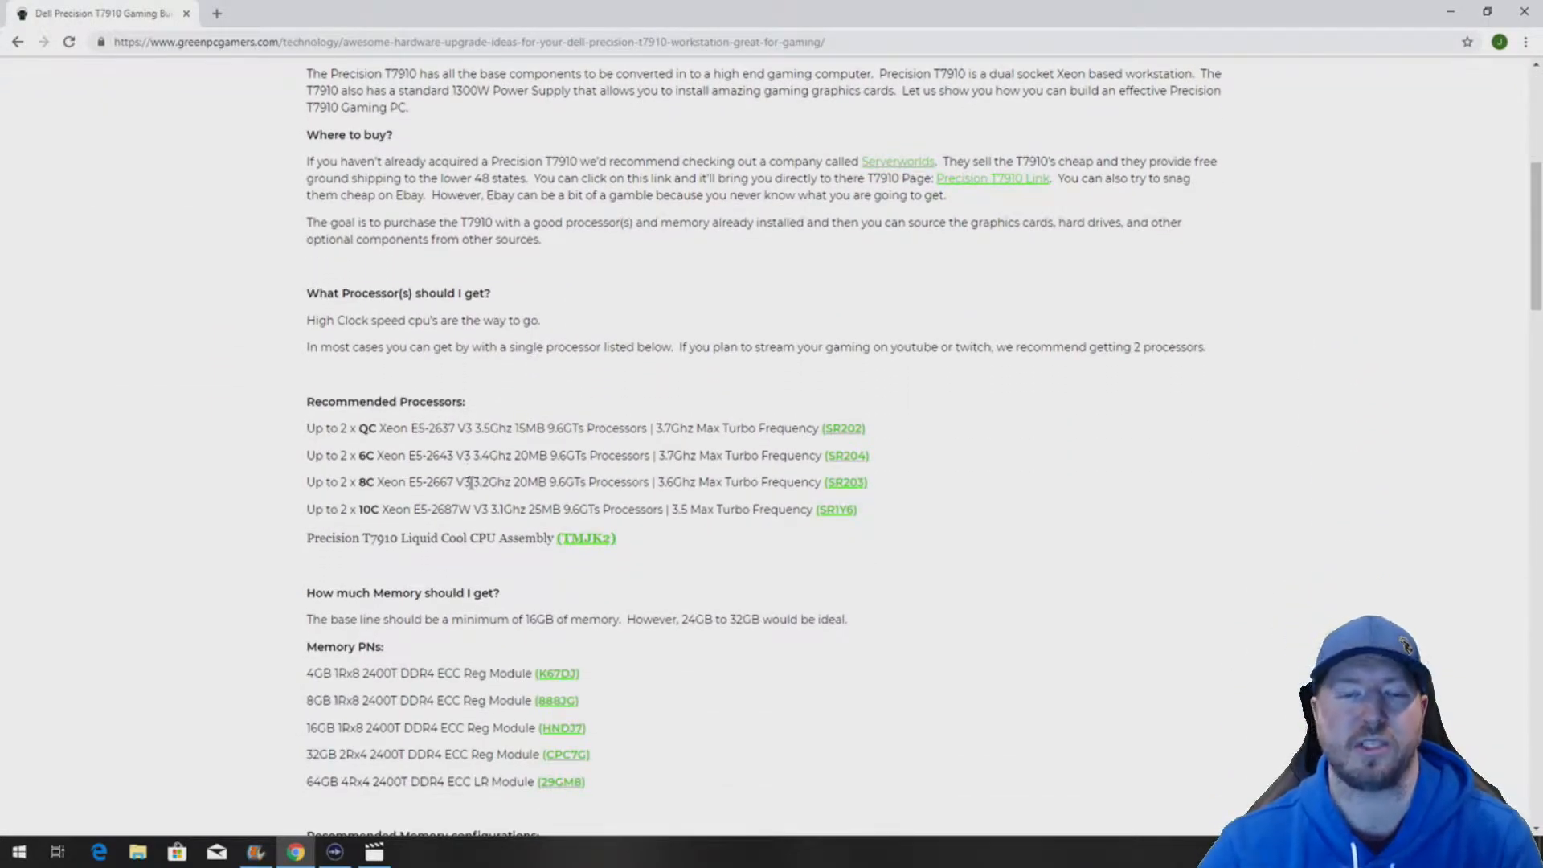
scroll(down, 3)
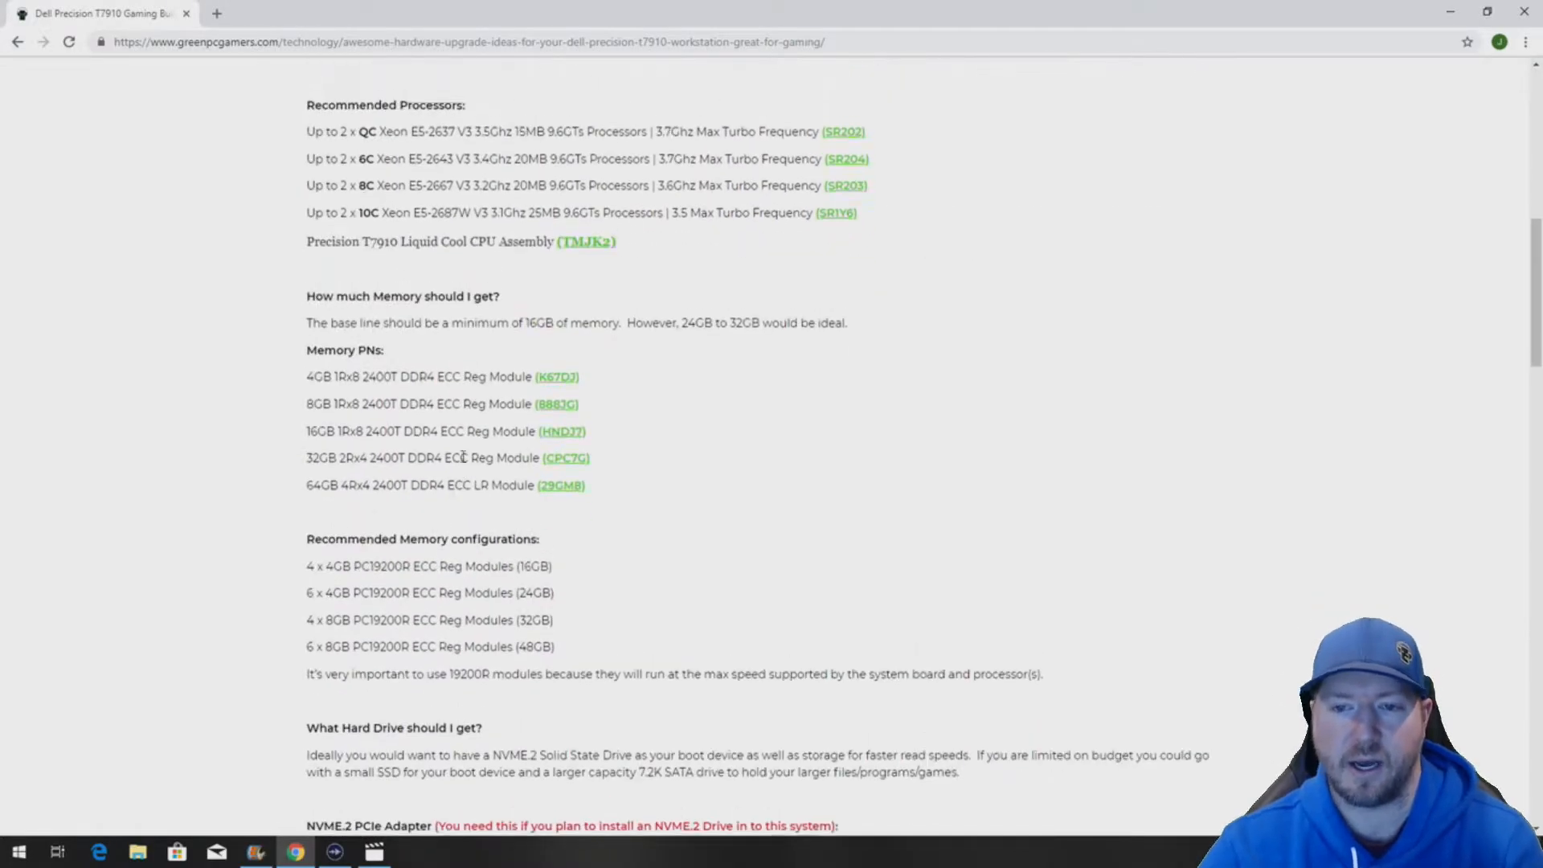
scroll(down, 3)
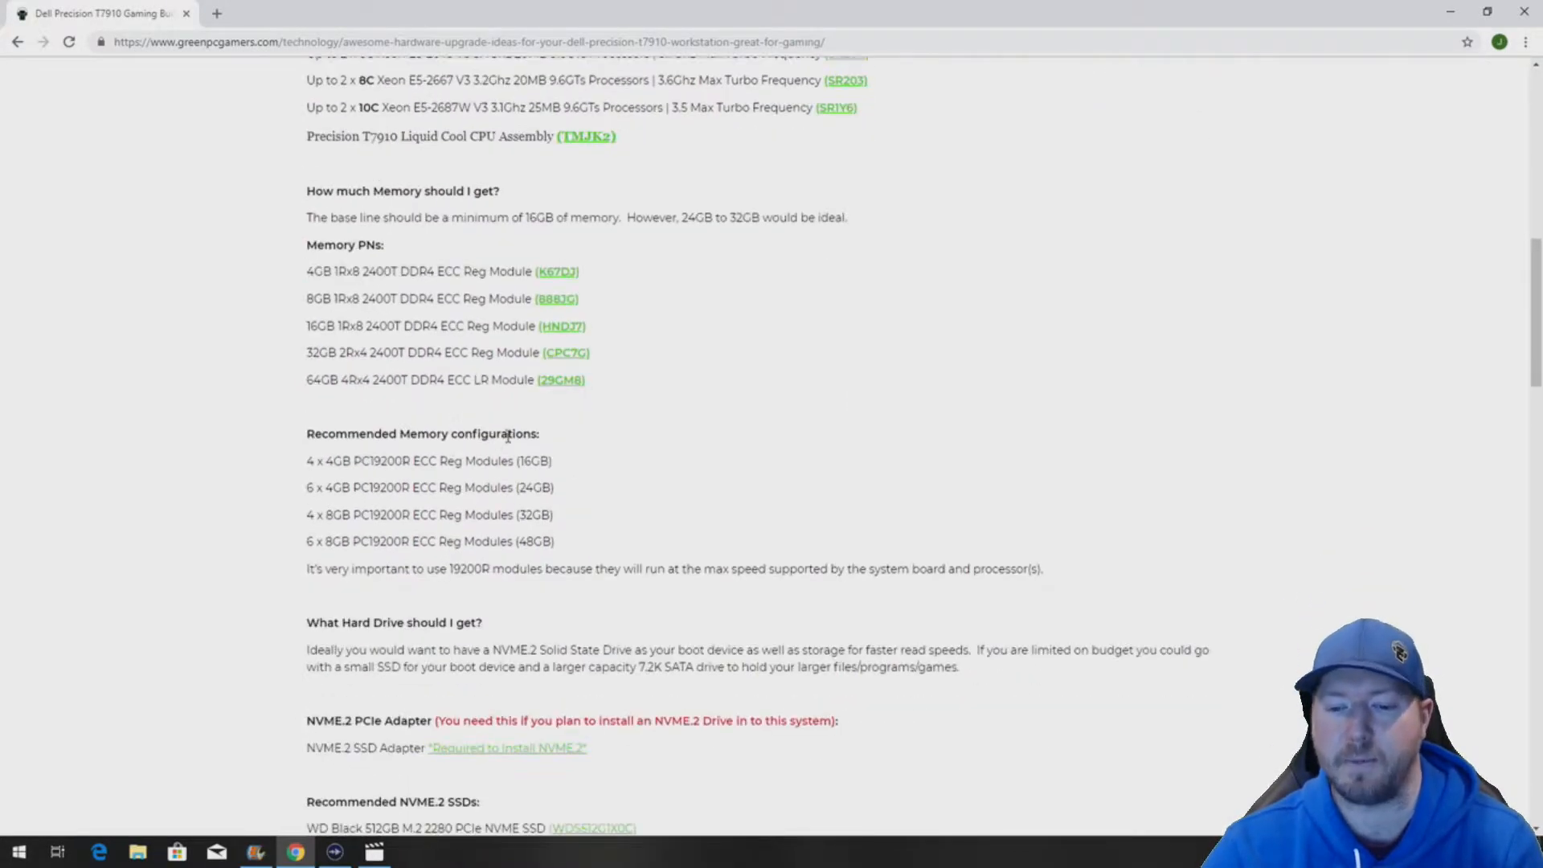
scroll(down, 3)
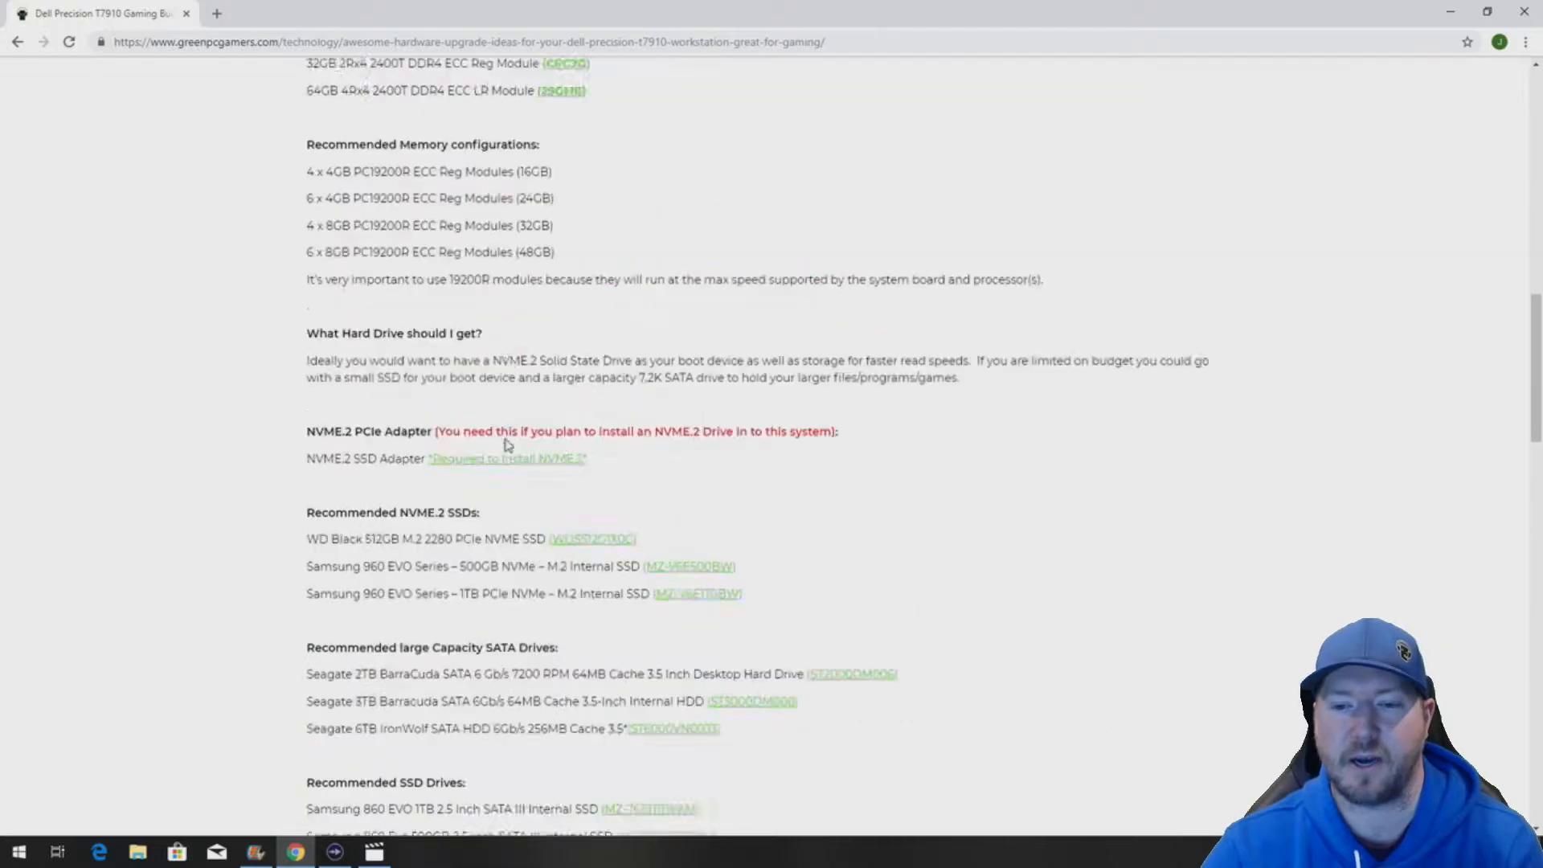
scroll(up, 3)
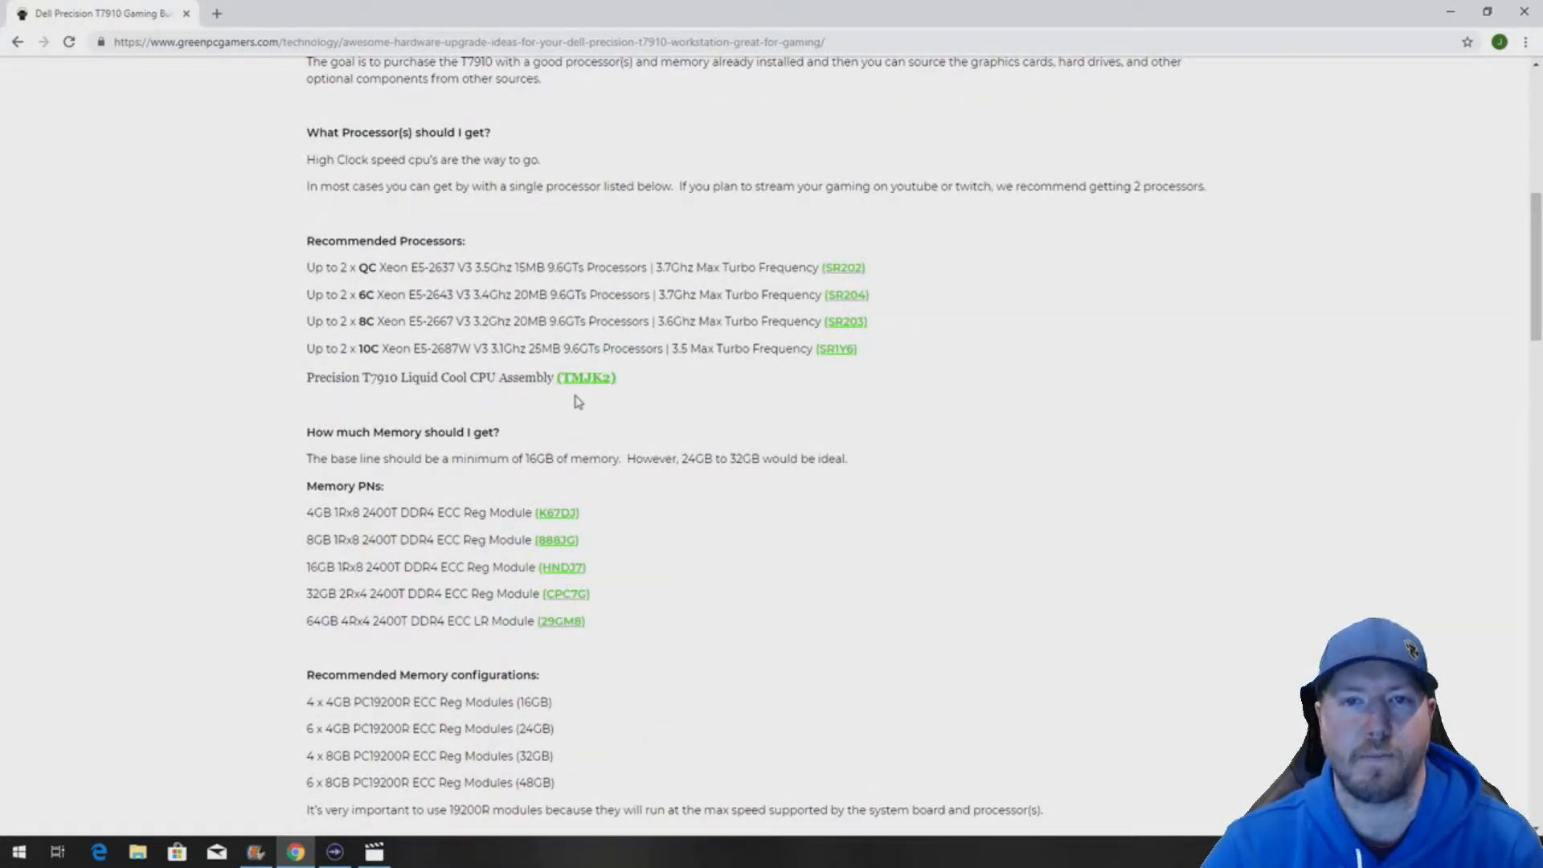
mouse_move(606, 390)
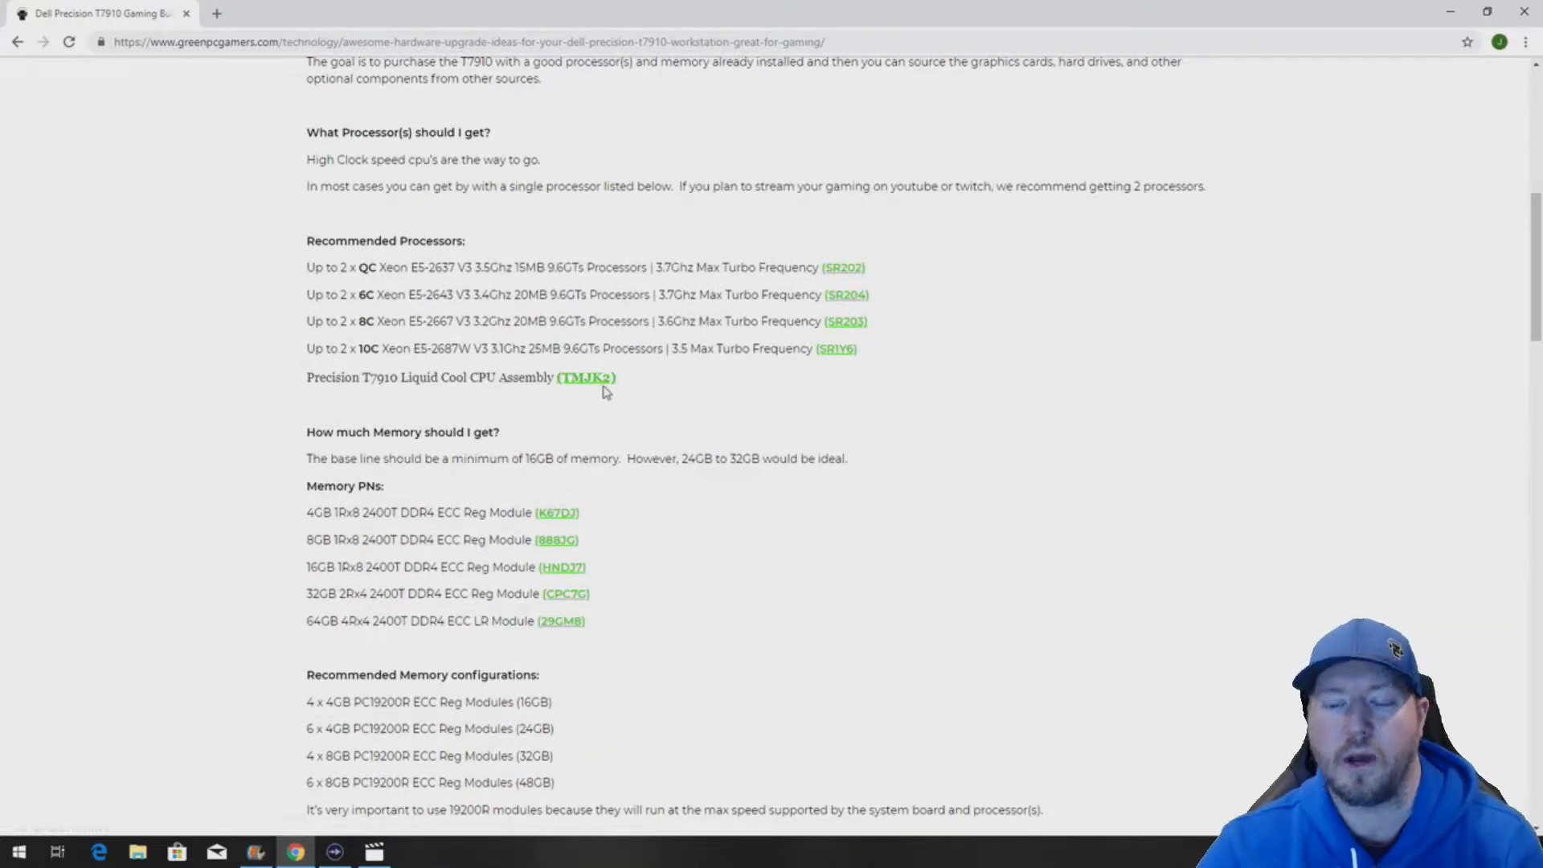
mouse_move(585, 376)
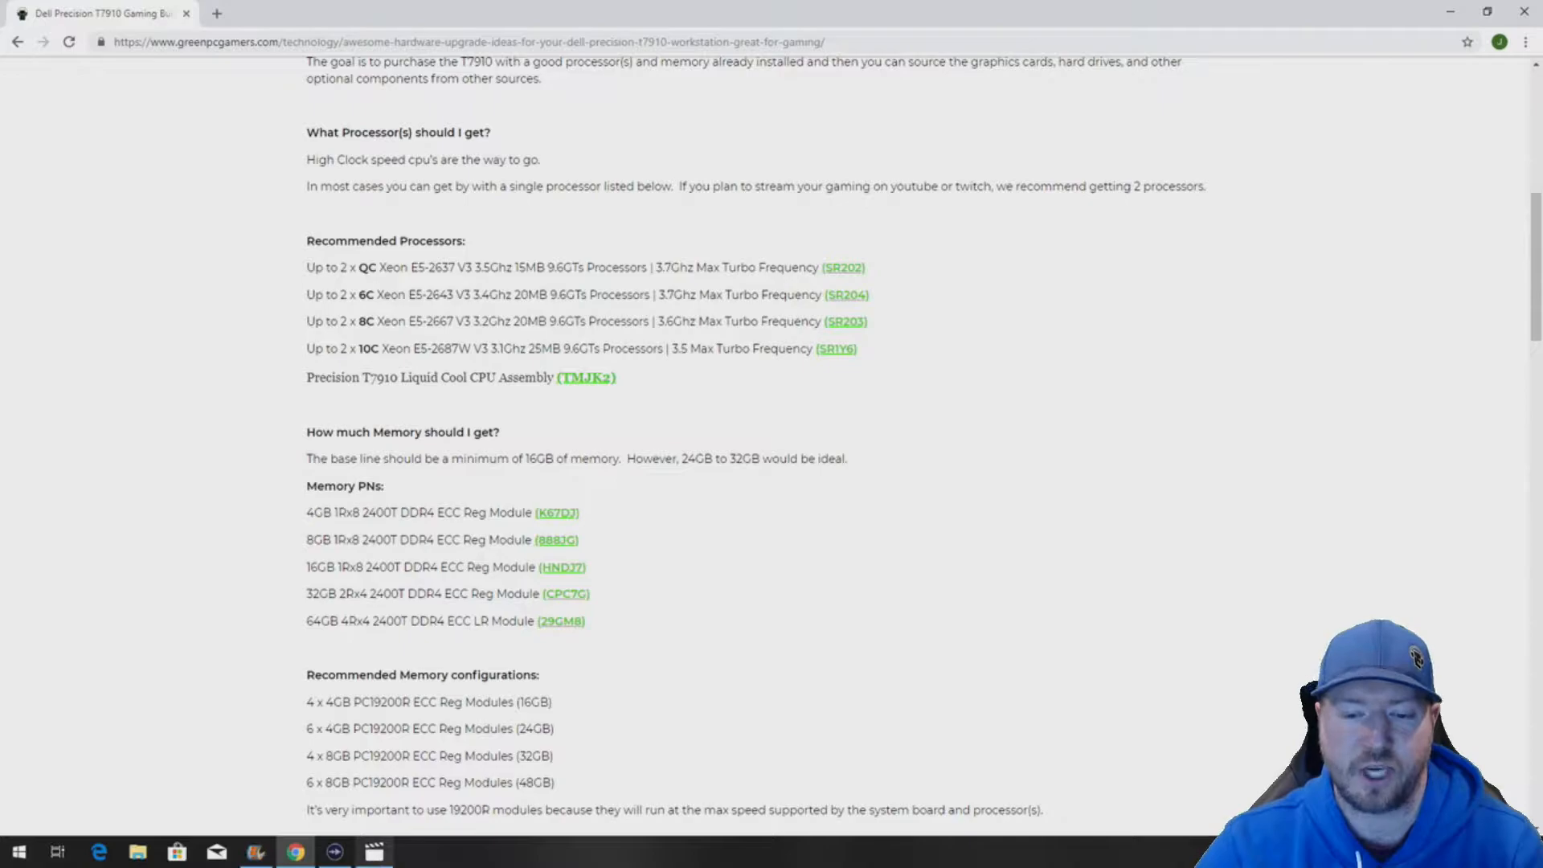
Play the Precision T7910 Liquid Cool Heatsink video and pause on the 'Why install liquid Cool?' slide
click(371, 851)
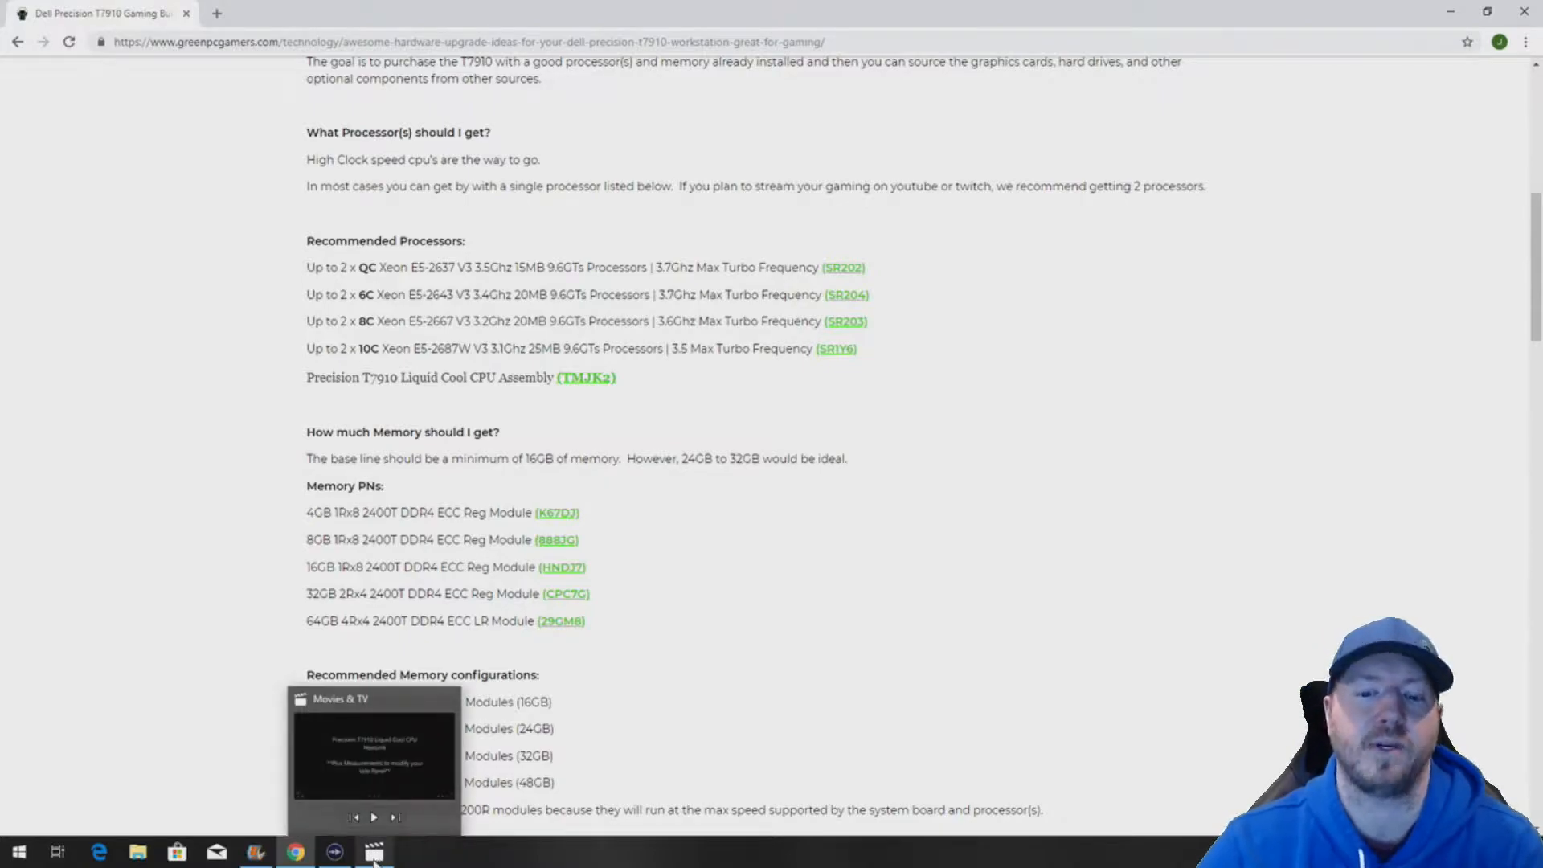
click(371, 747)
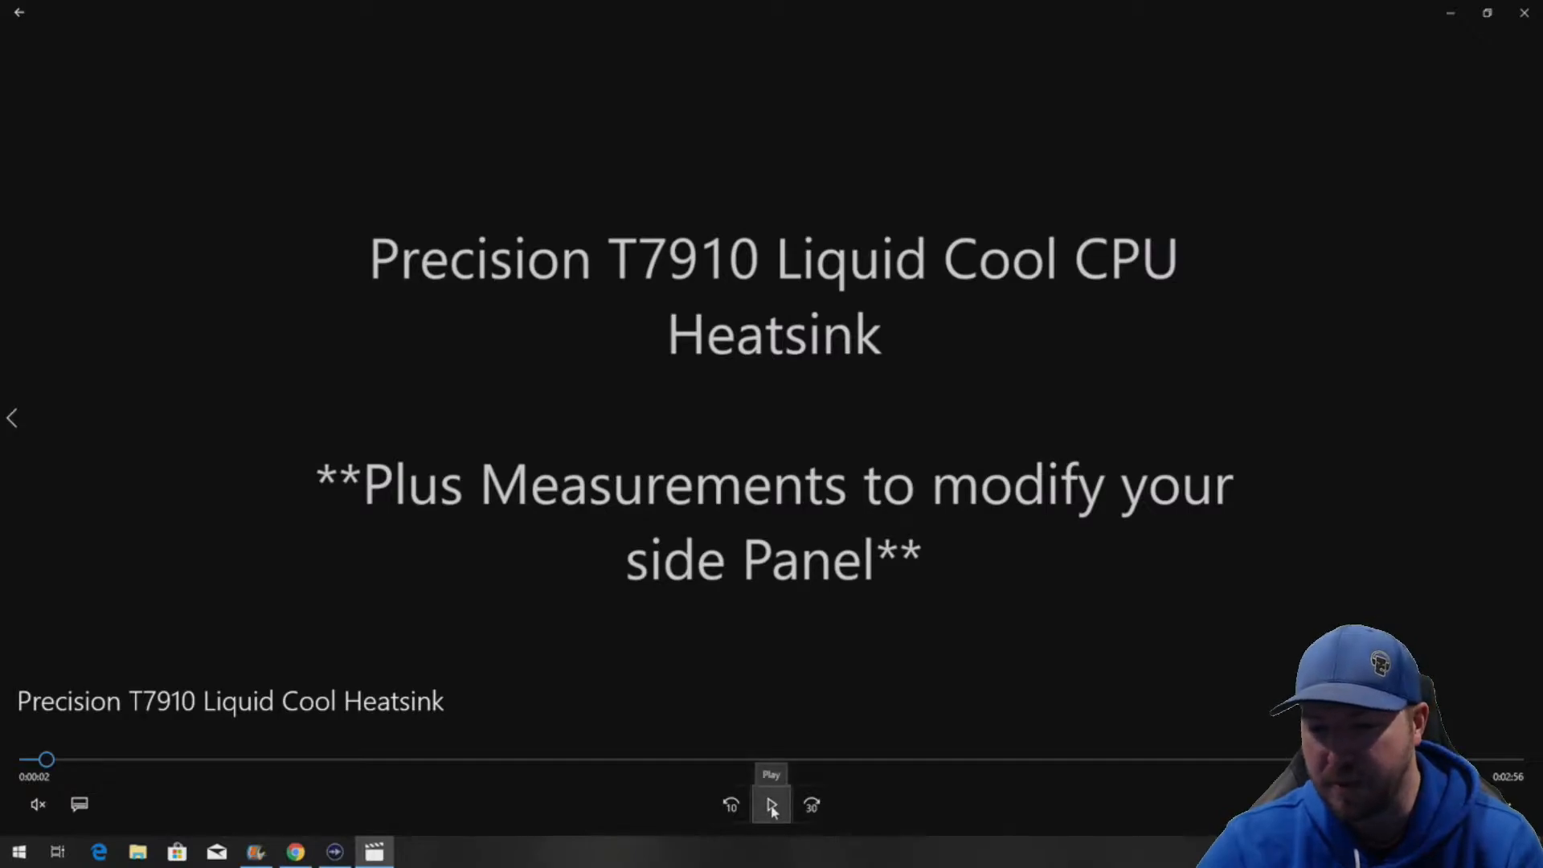
click(771, 806)
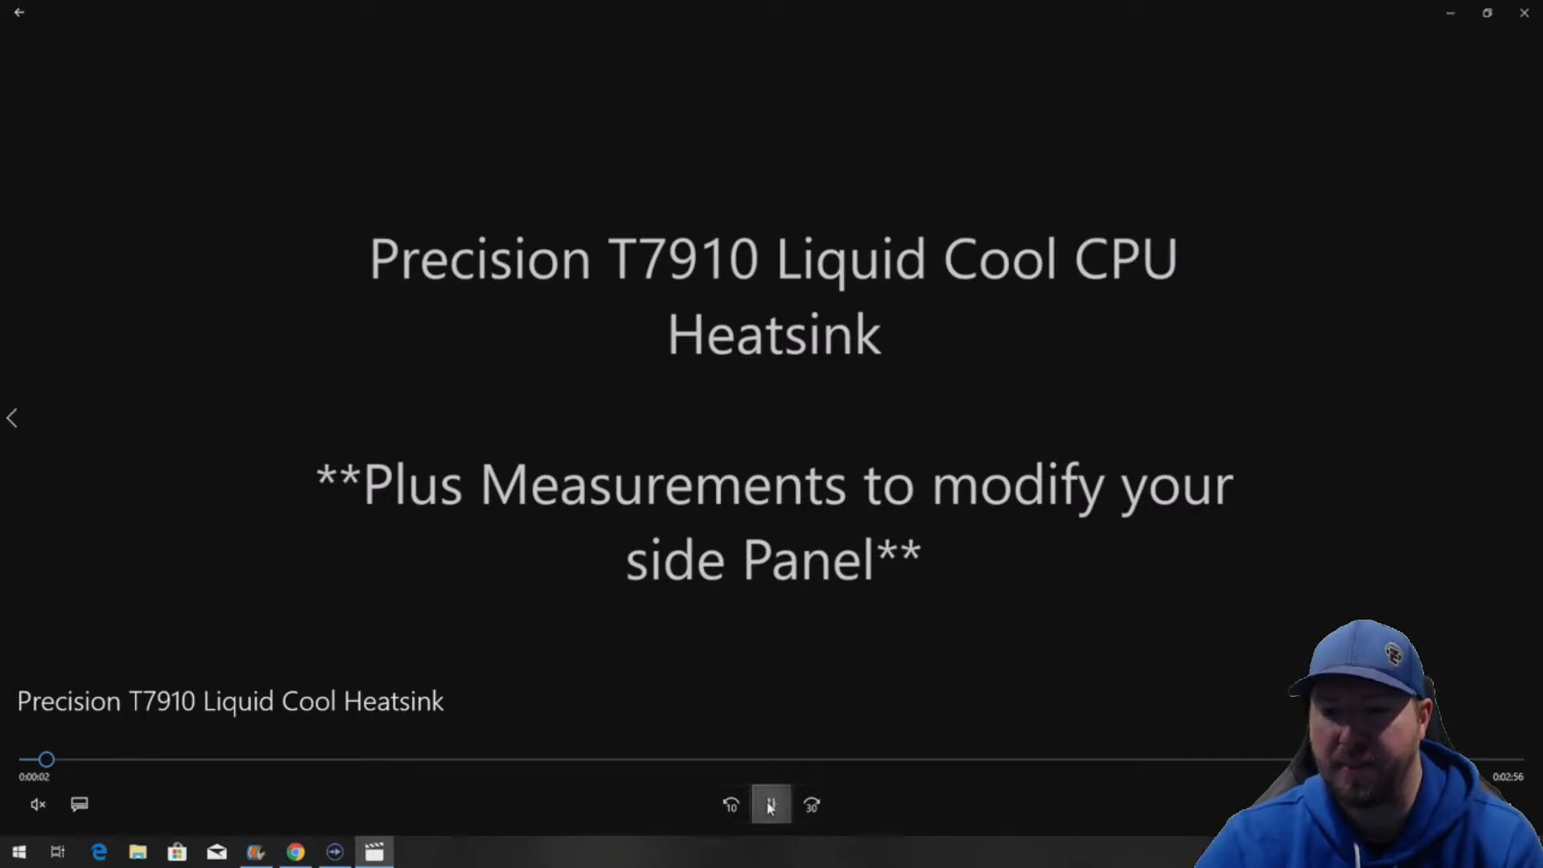
click(770, 804)
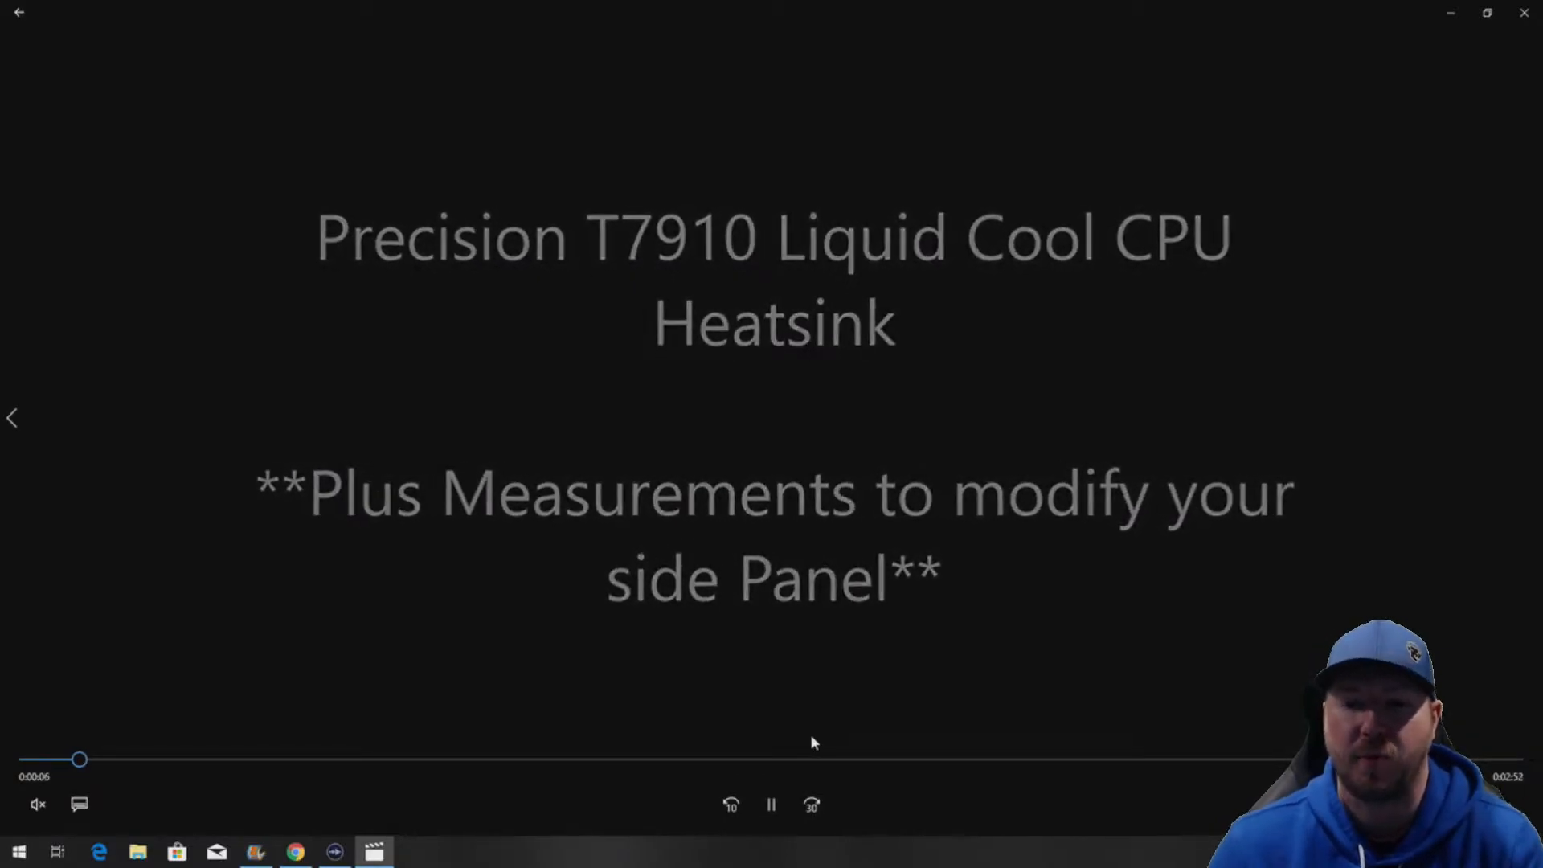
click(772, 804)
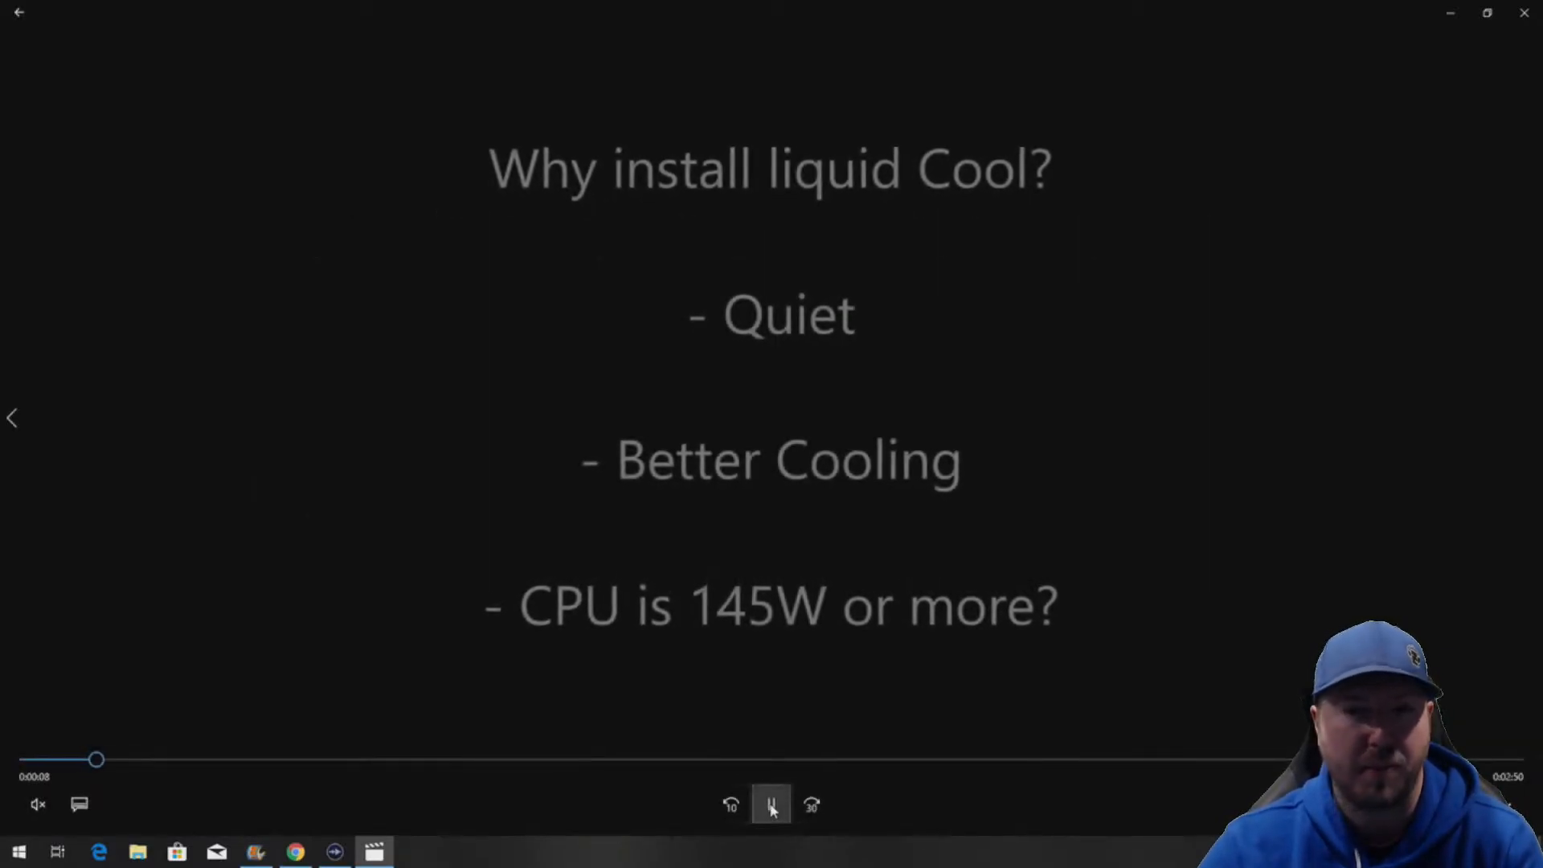
click(770, 803)
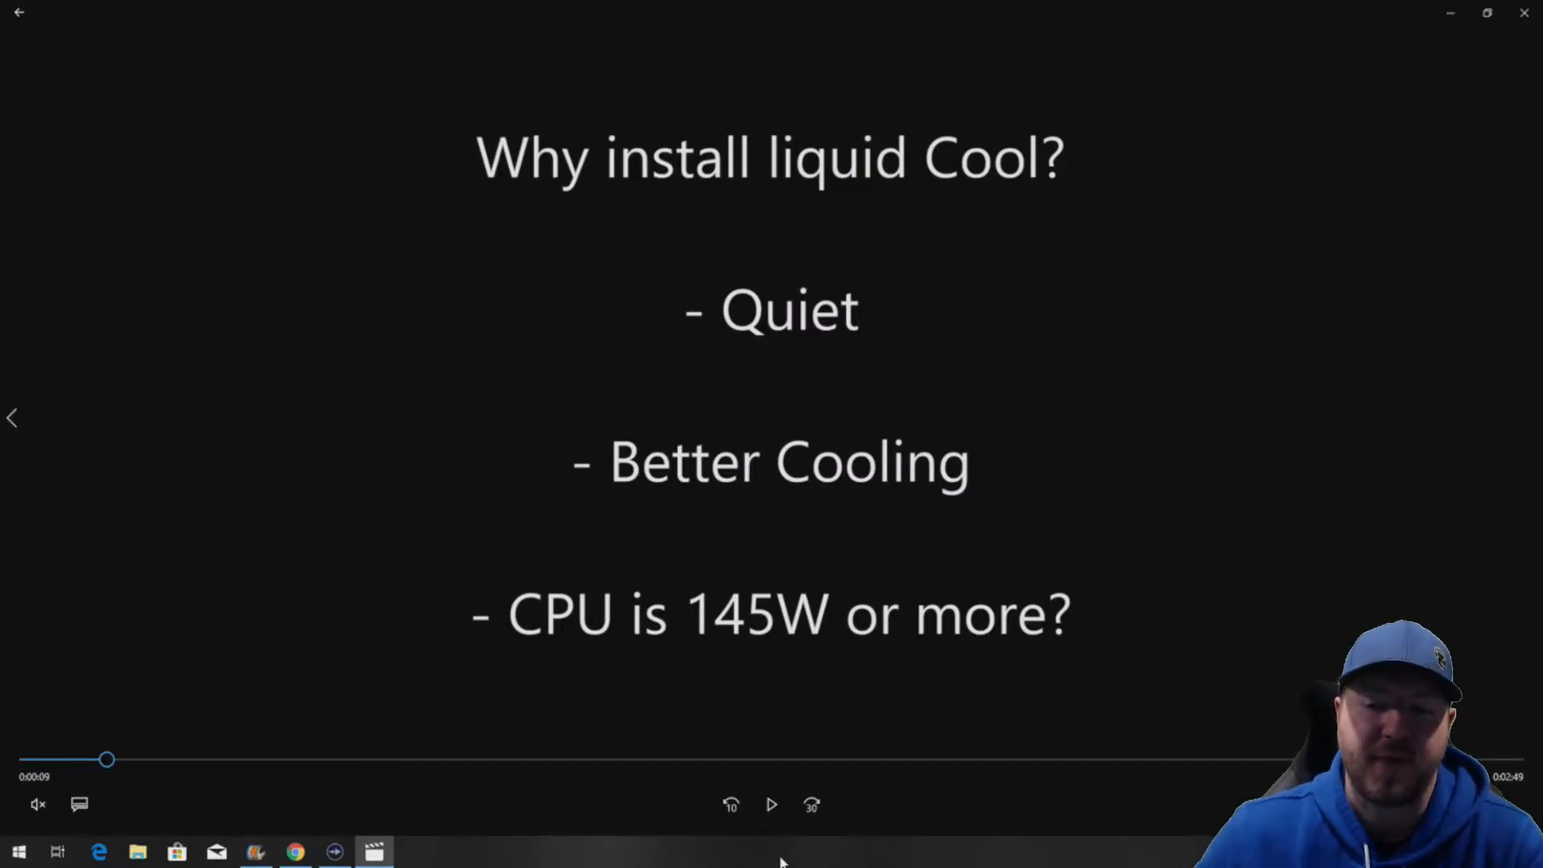
Resume the video and scroll through the Intel Xeon E5-2697 v3 spec page
click(772, 804)
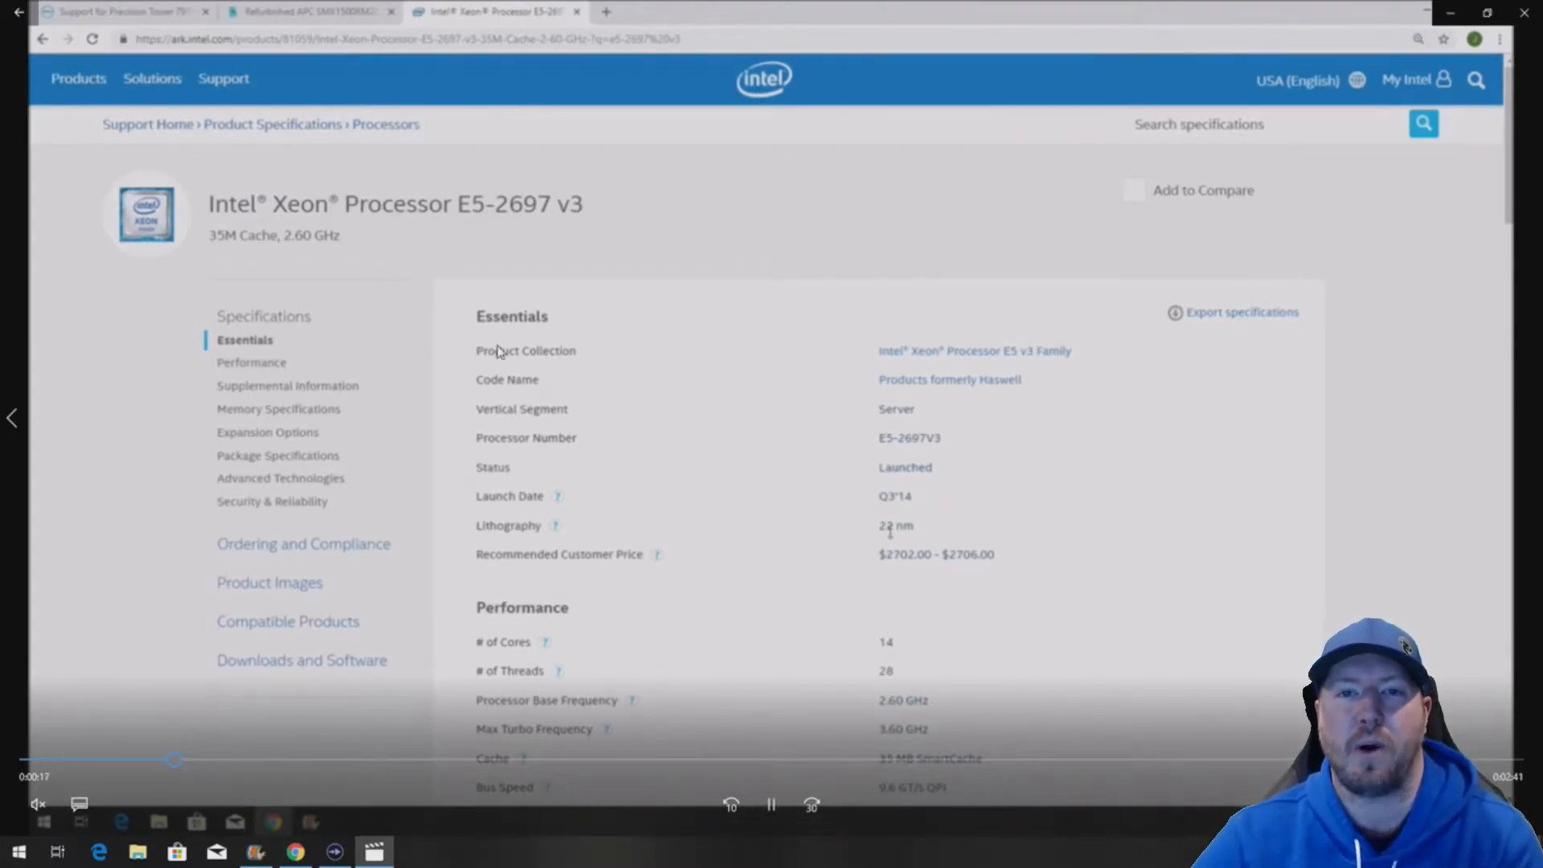
scroll(down, 3)
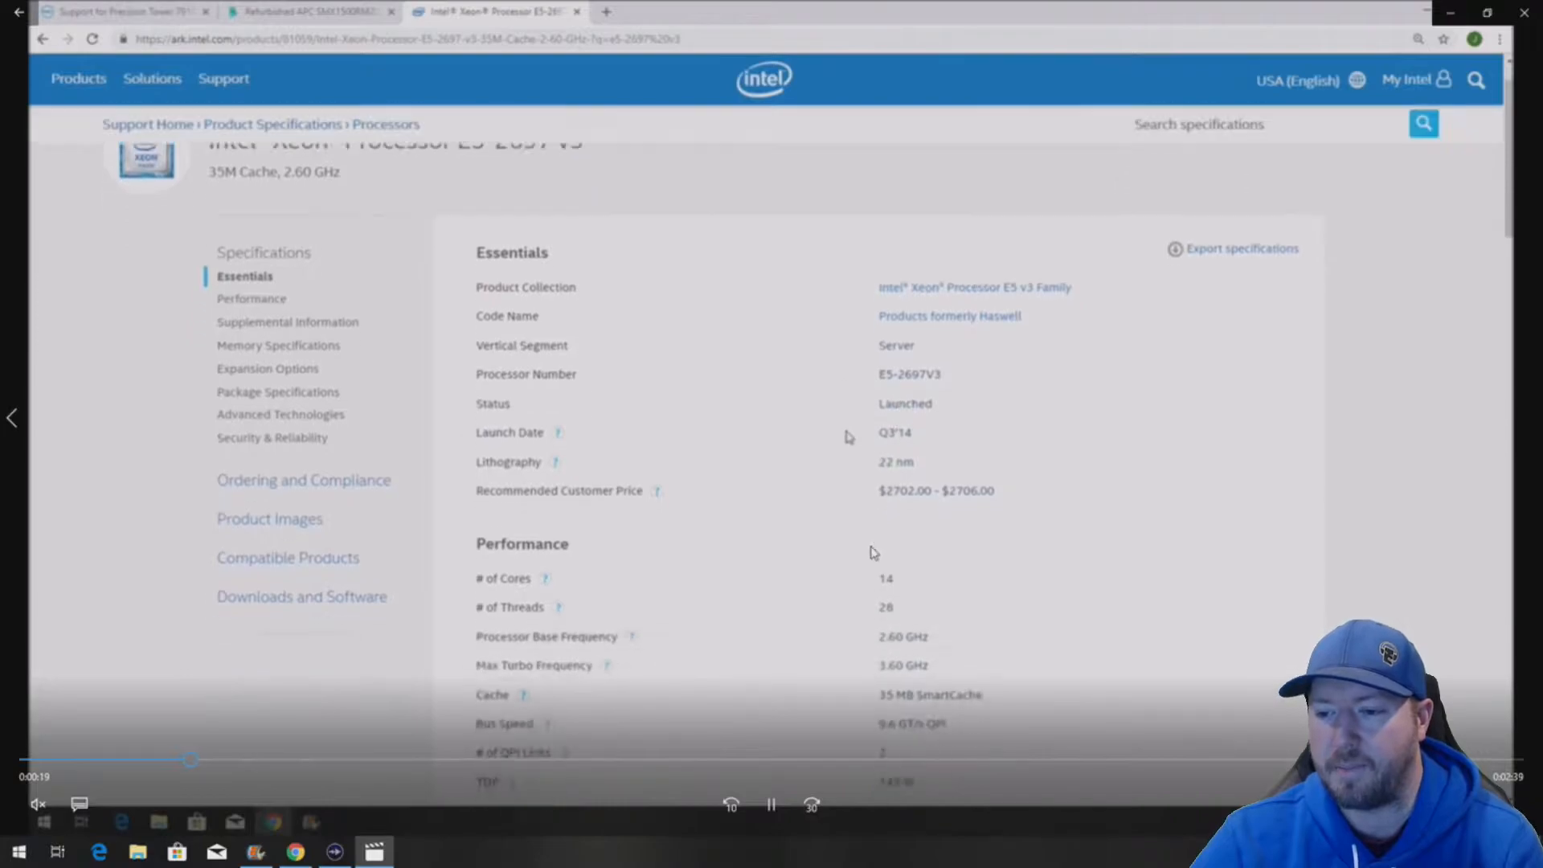
scroll(up, 3)
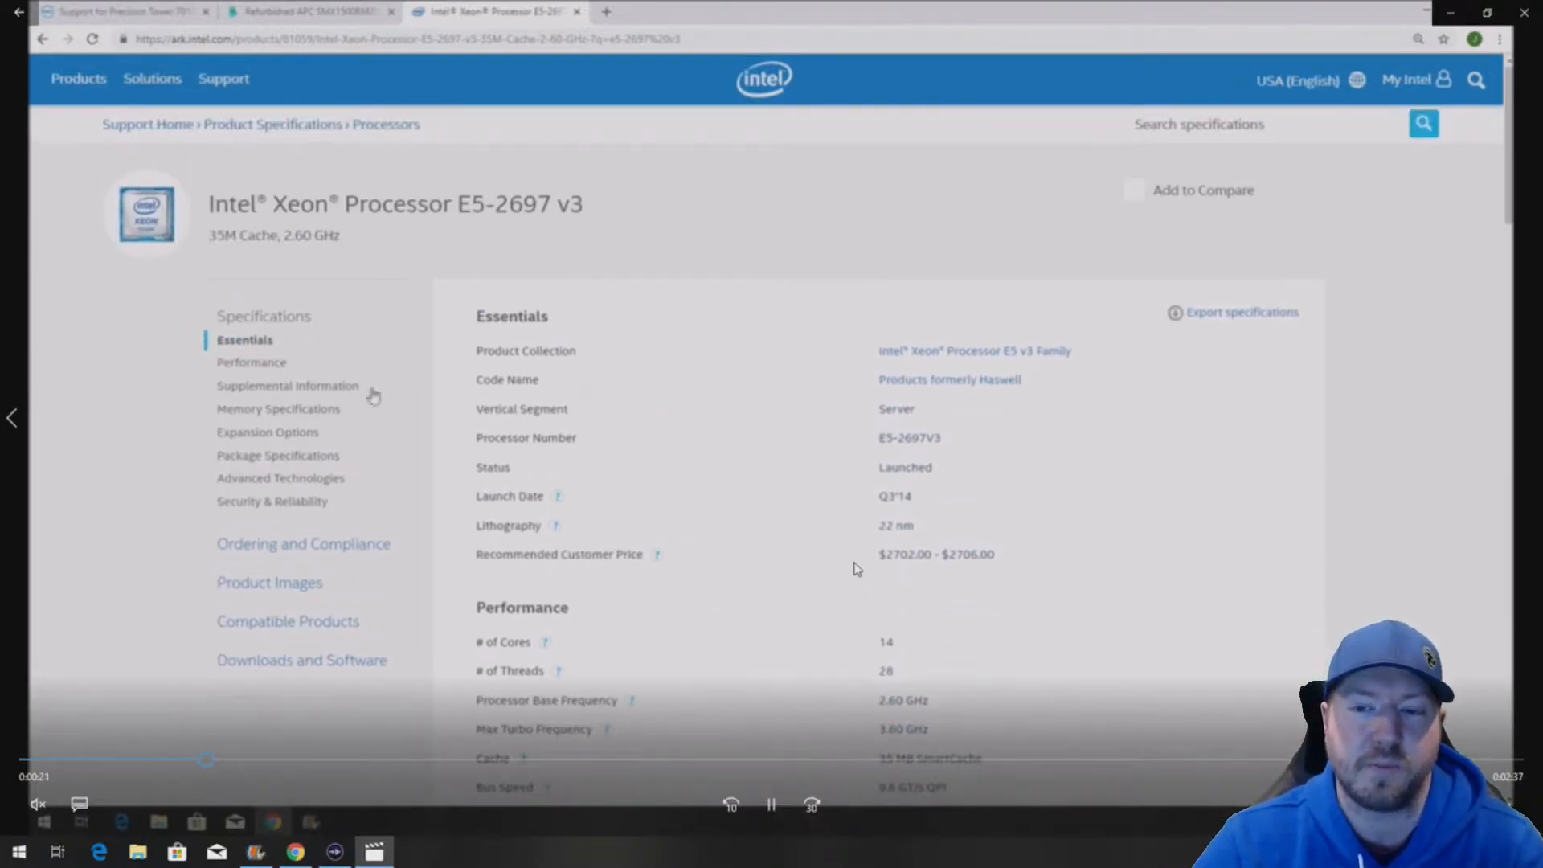
scroll(down, 3)
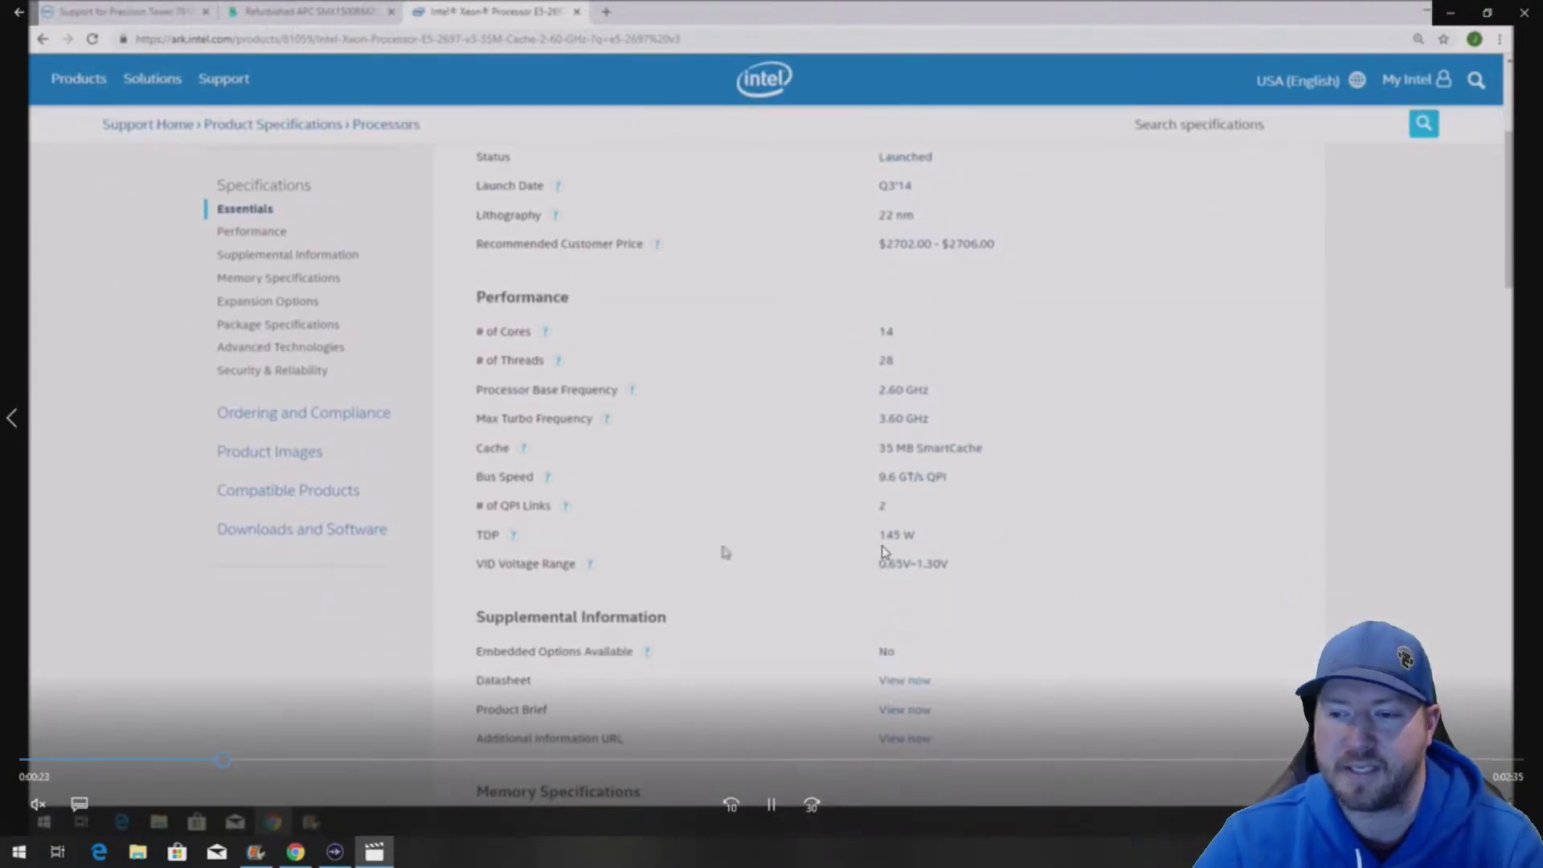
mouse_move(932, 718)
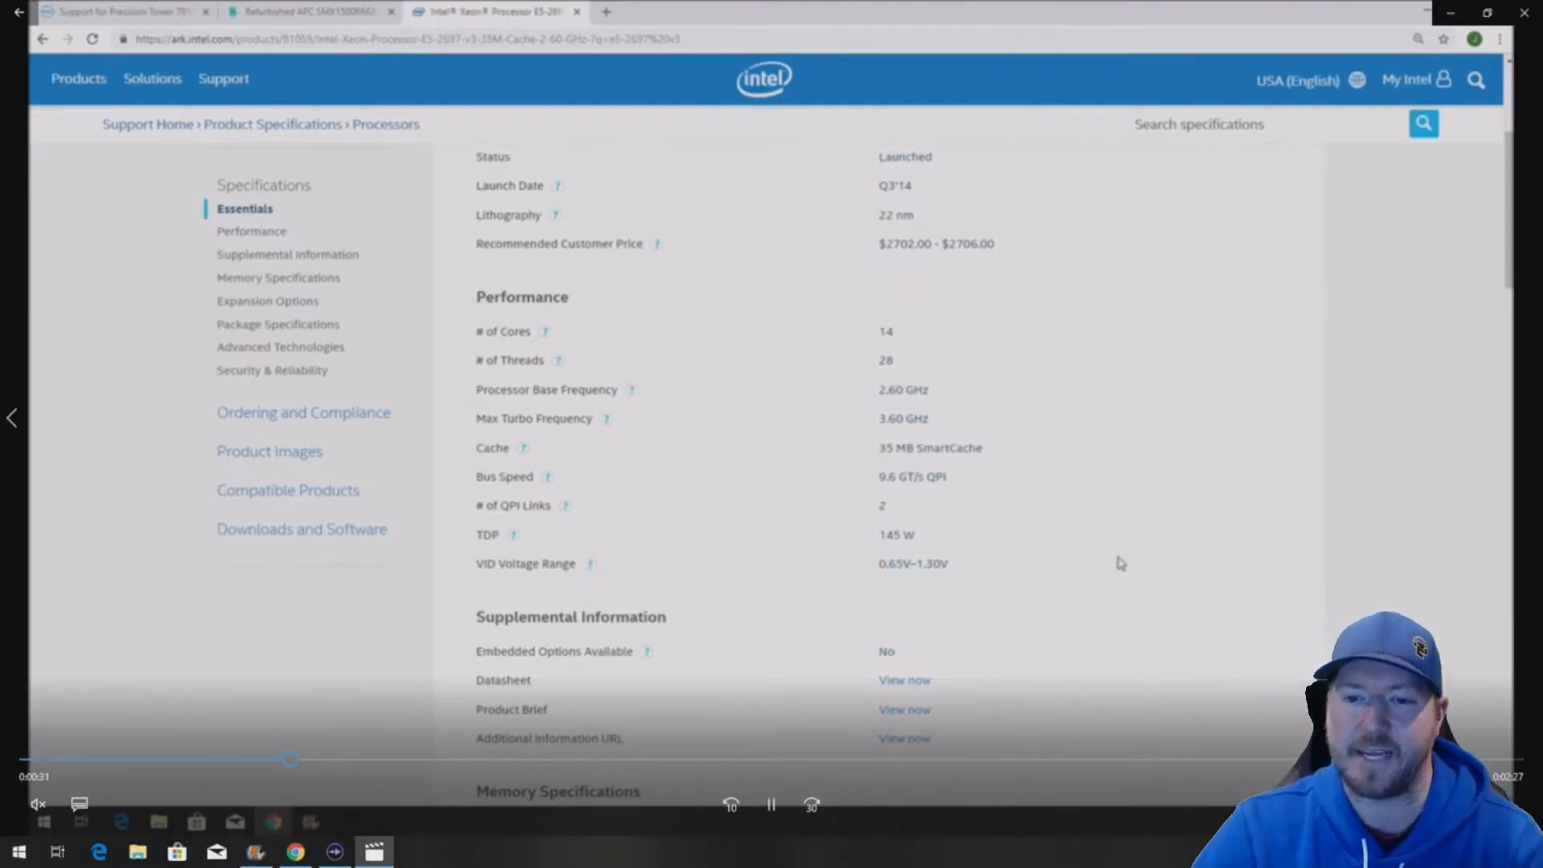
scroll(up, 3)
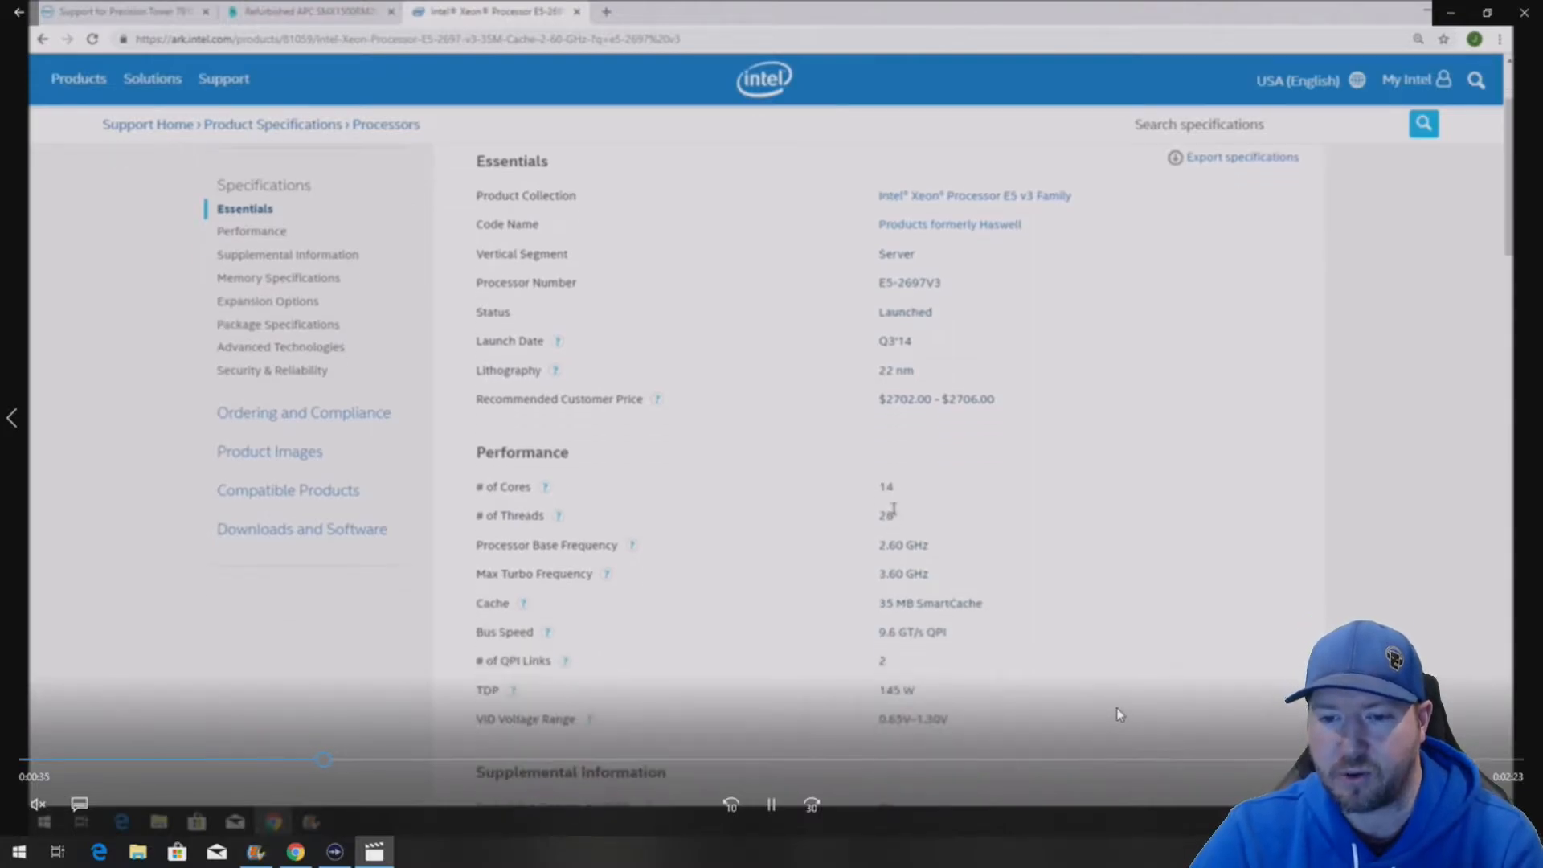
Search 'e5-26' on the Intel site and browse to the Xeon E5-2643 v3 spec page
double_click(908, 283)
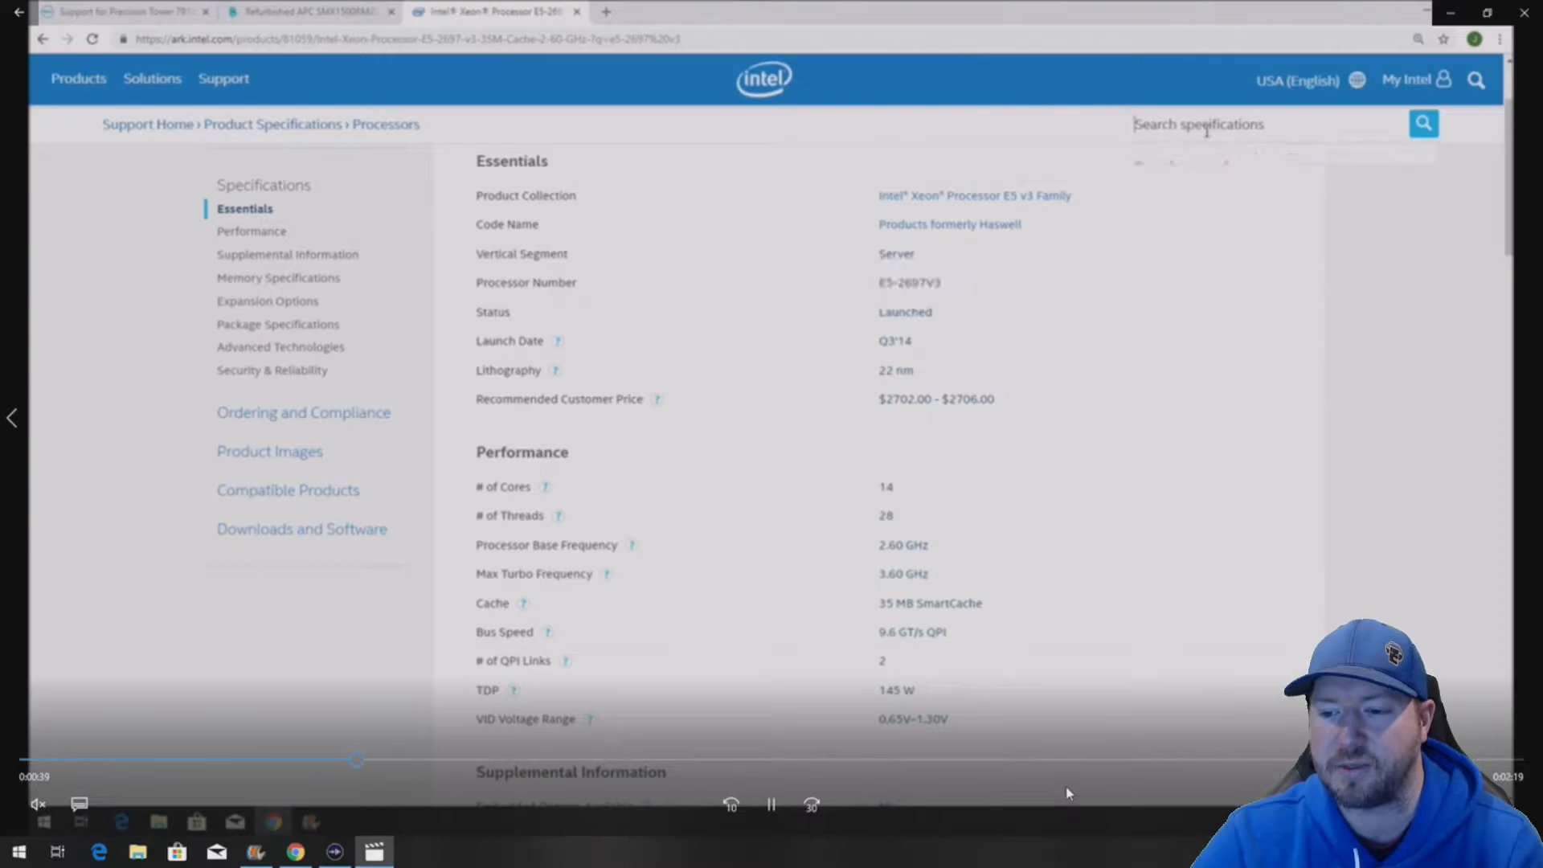
text(e5-2643 v3)
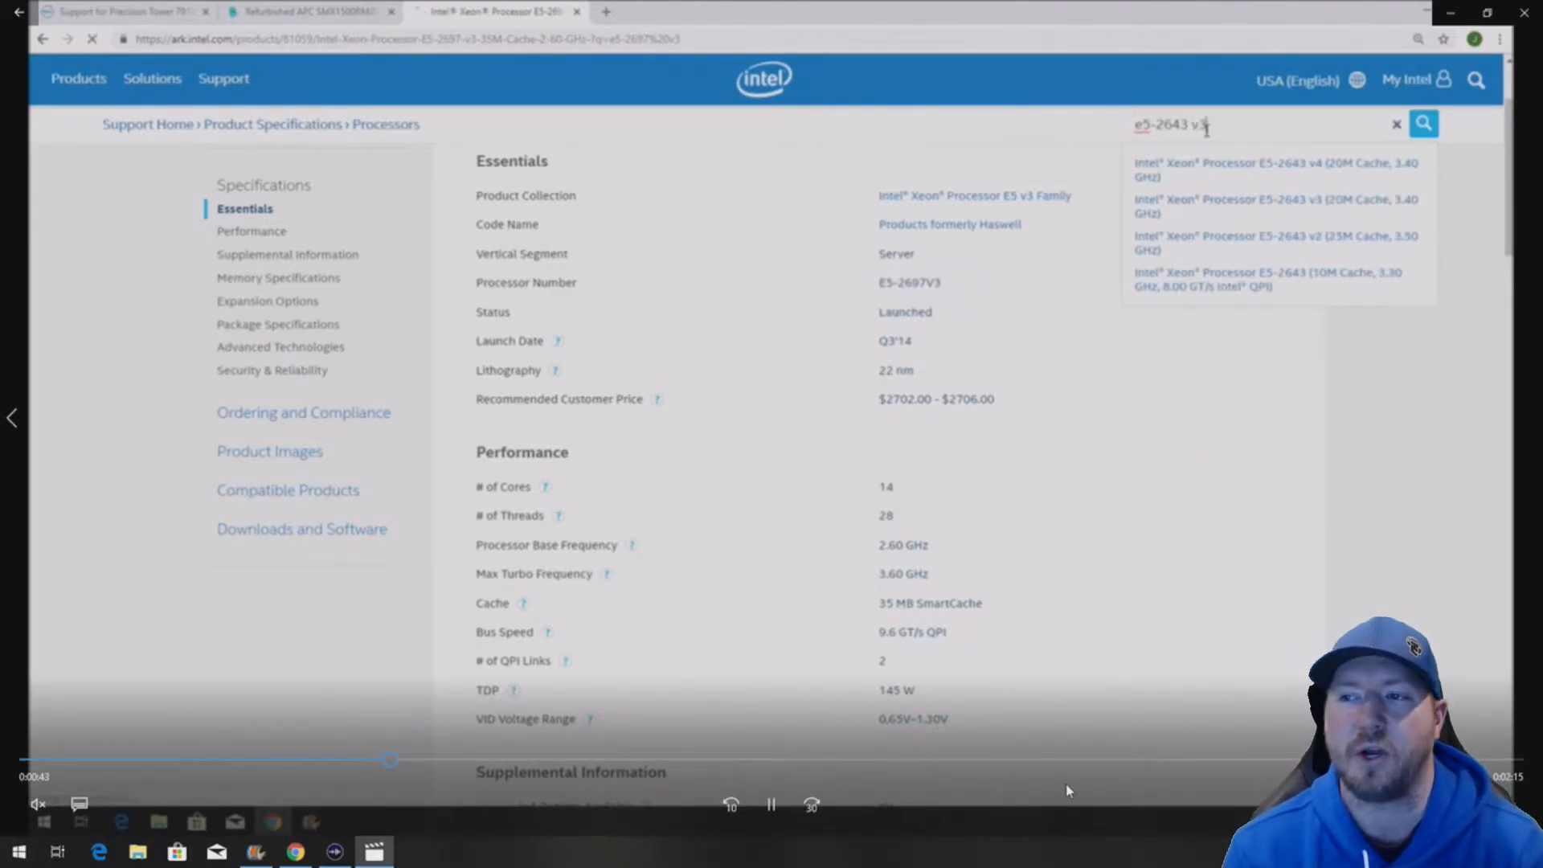
click(1274, 205)
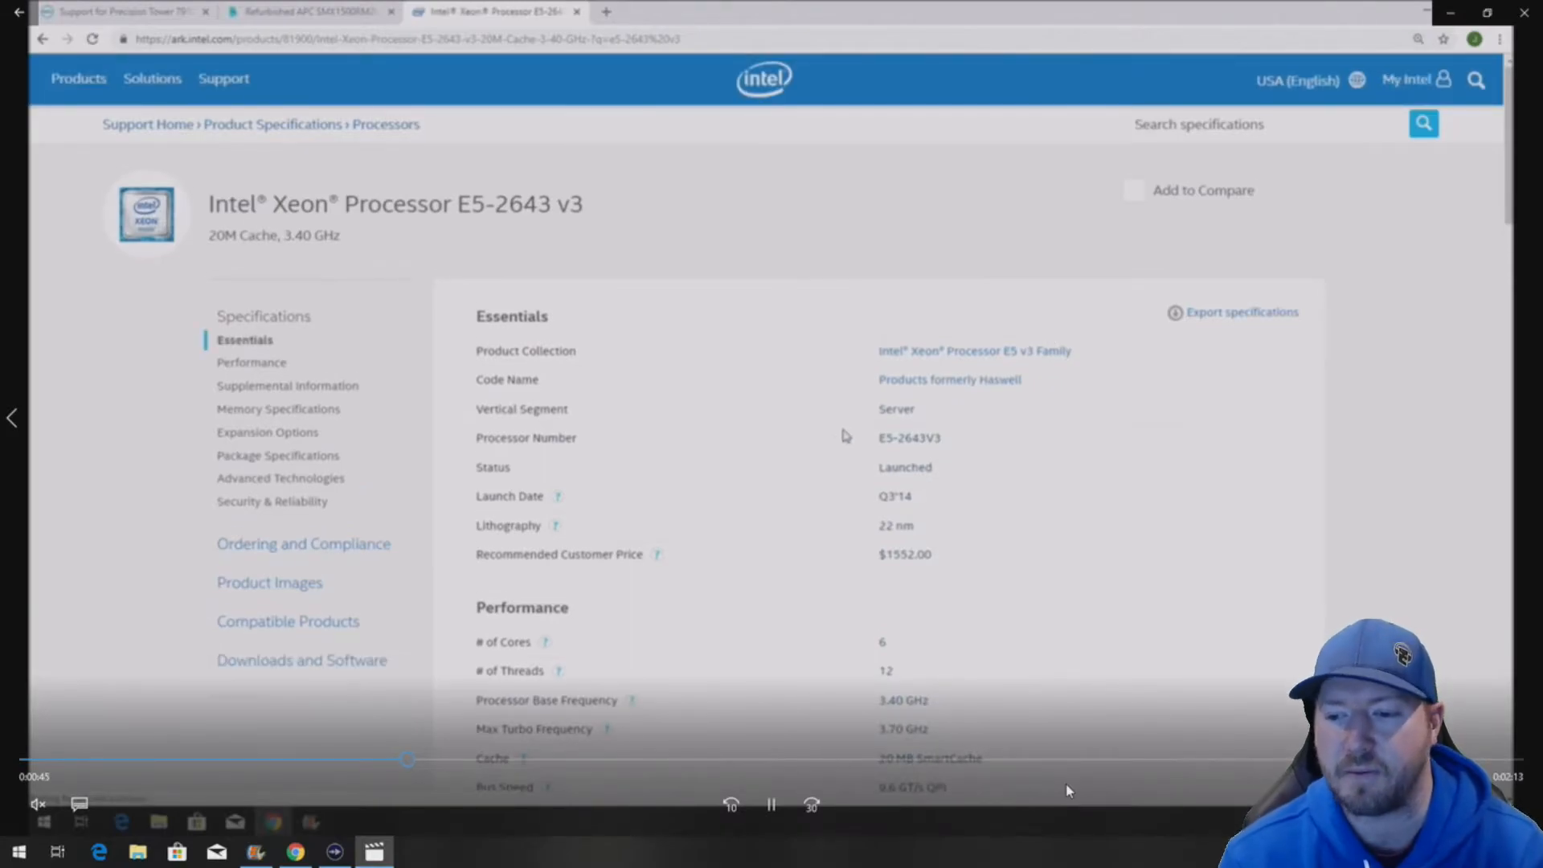
scroll(down, 3)
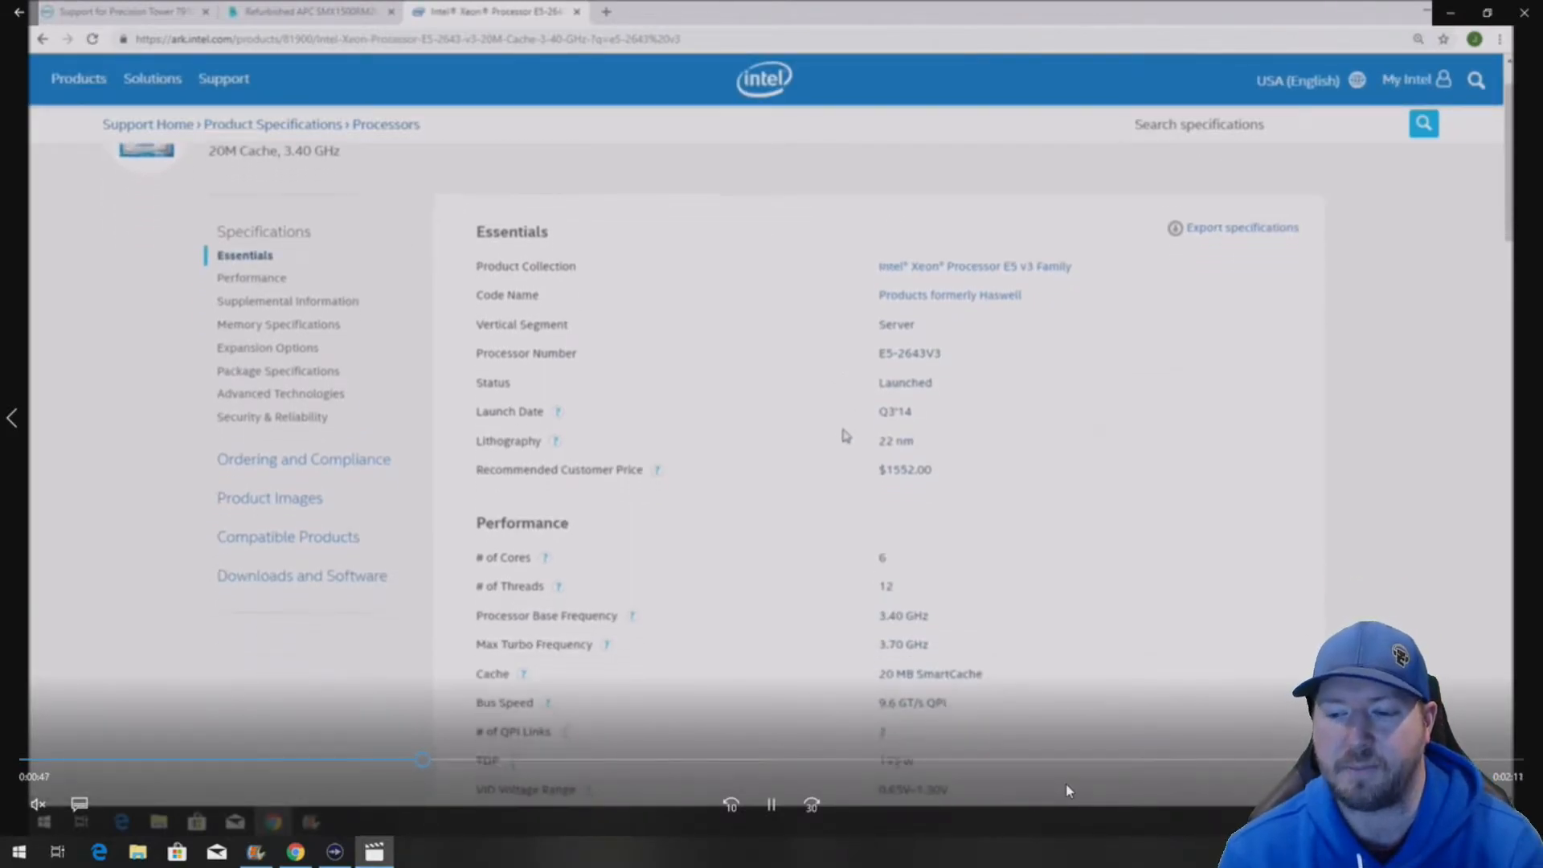
scroll(down, 3)
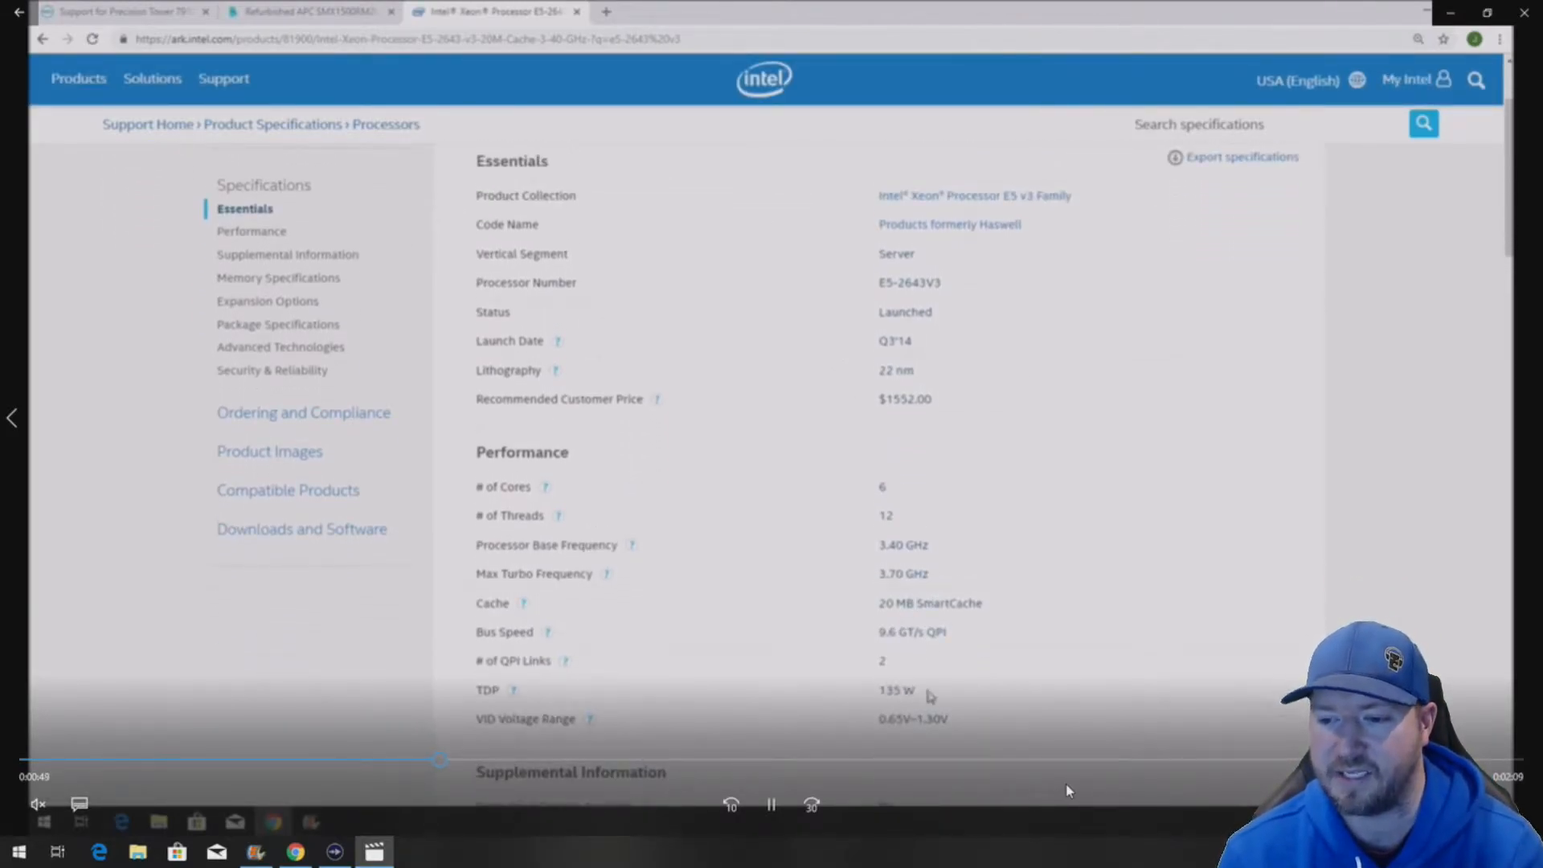
double_click(894, 283)
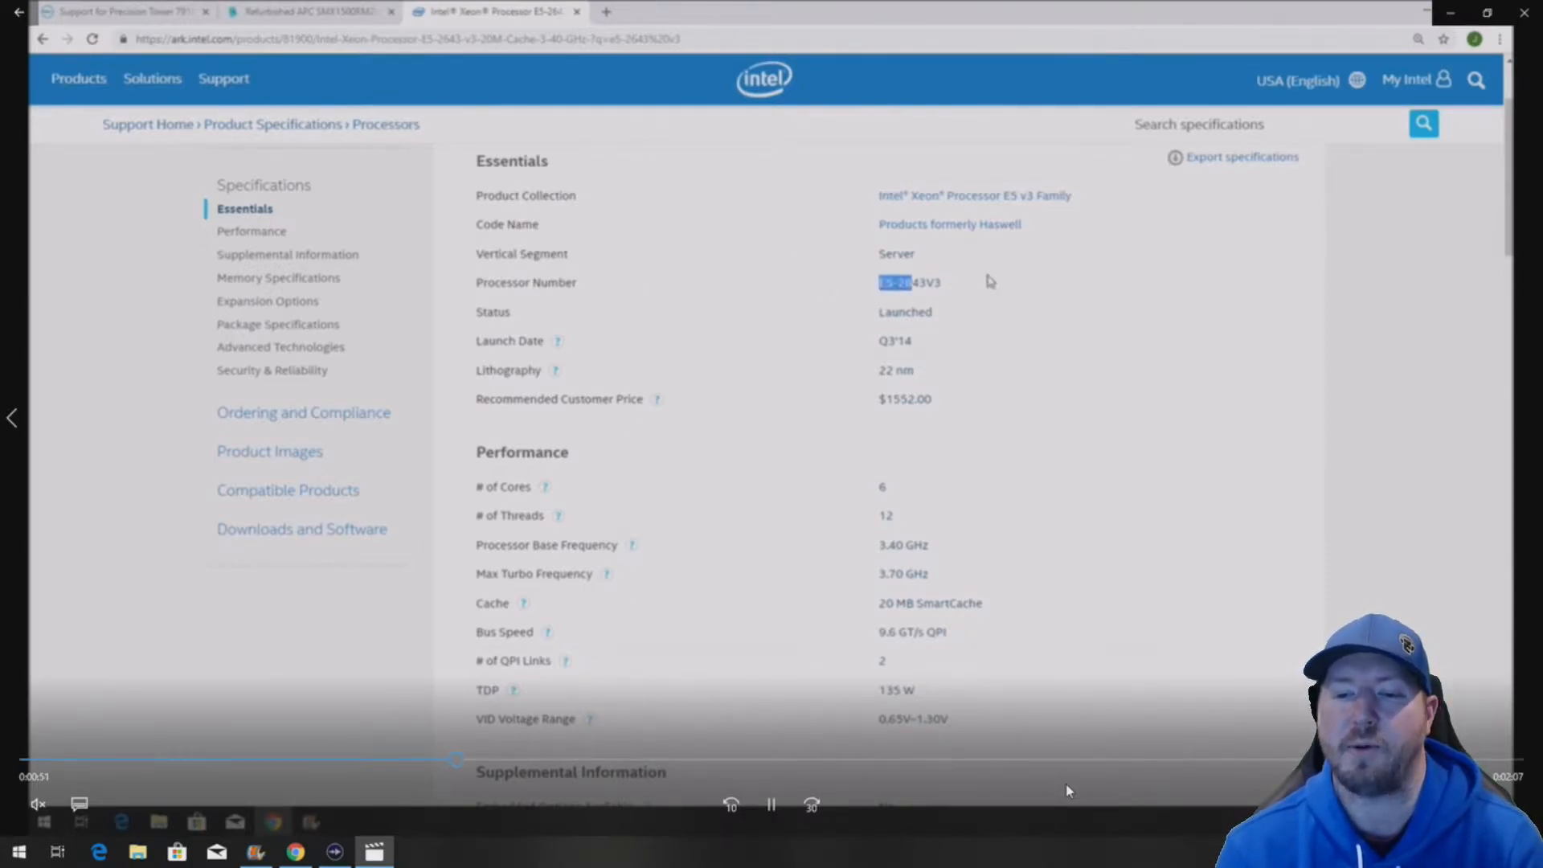
double_click(895, 689)
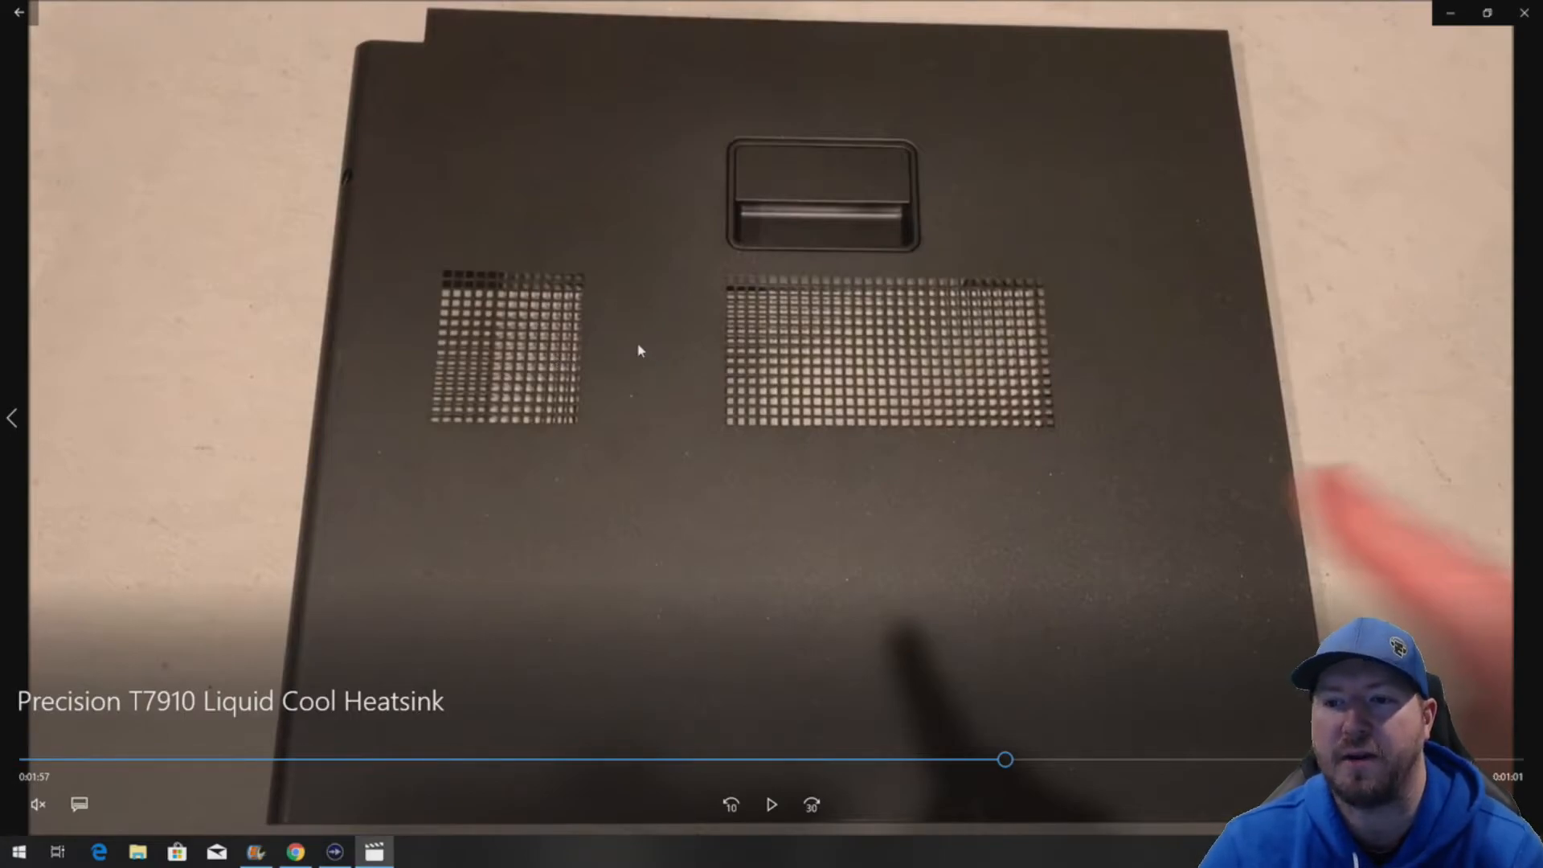
mouse_move(771, 803)
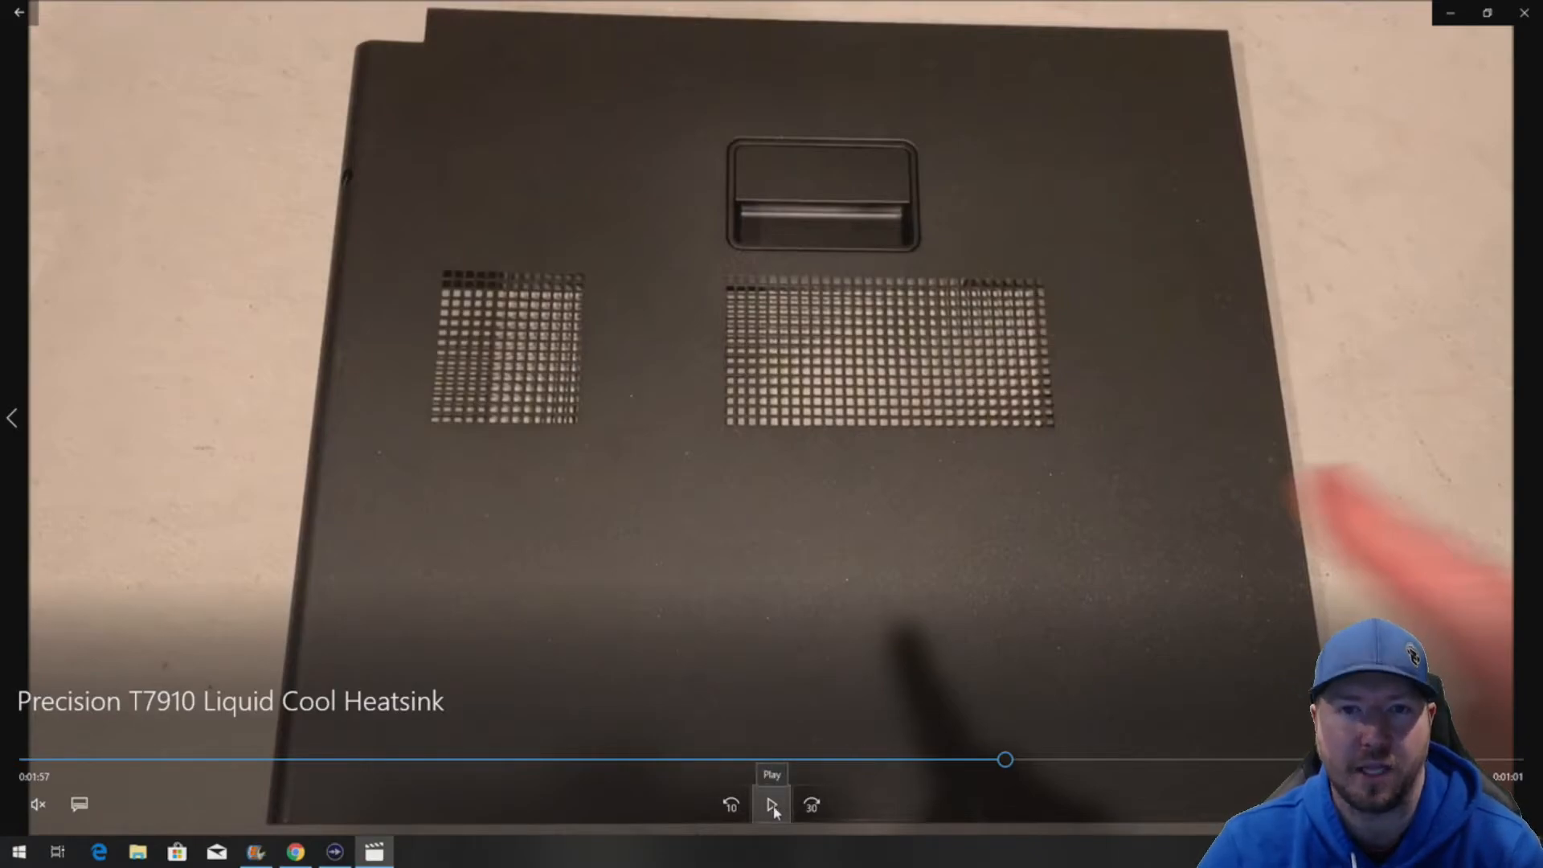
Resume playback and pause around 2:17 on the mesh side panel measured with a tape
click(771, 804)
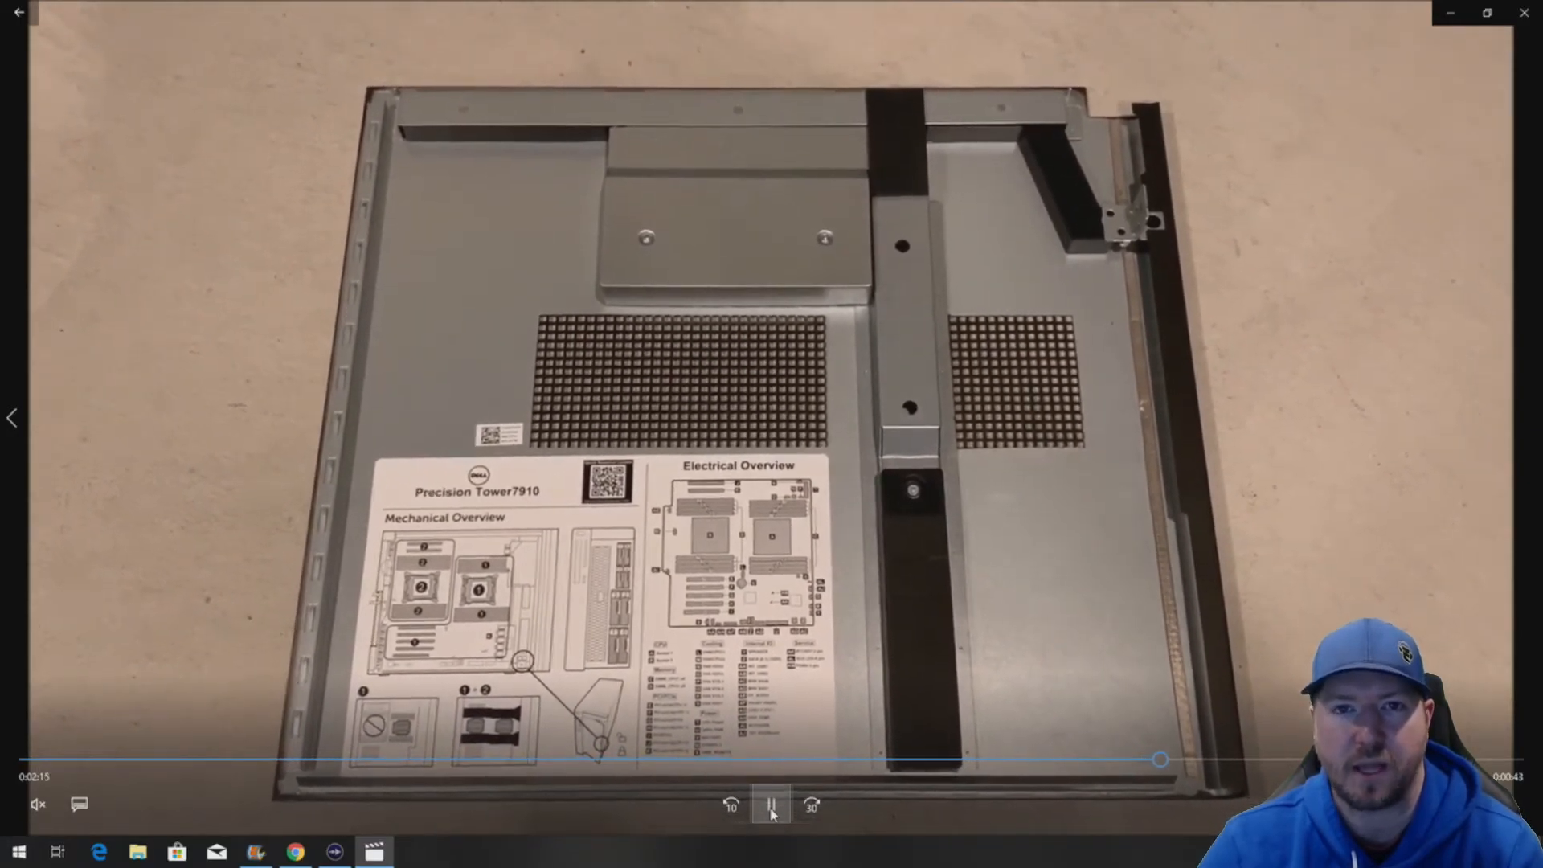
click(769, 804)
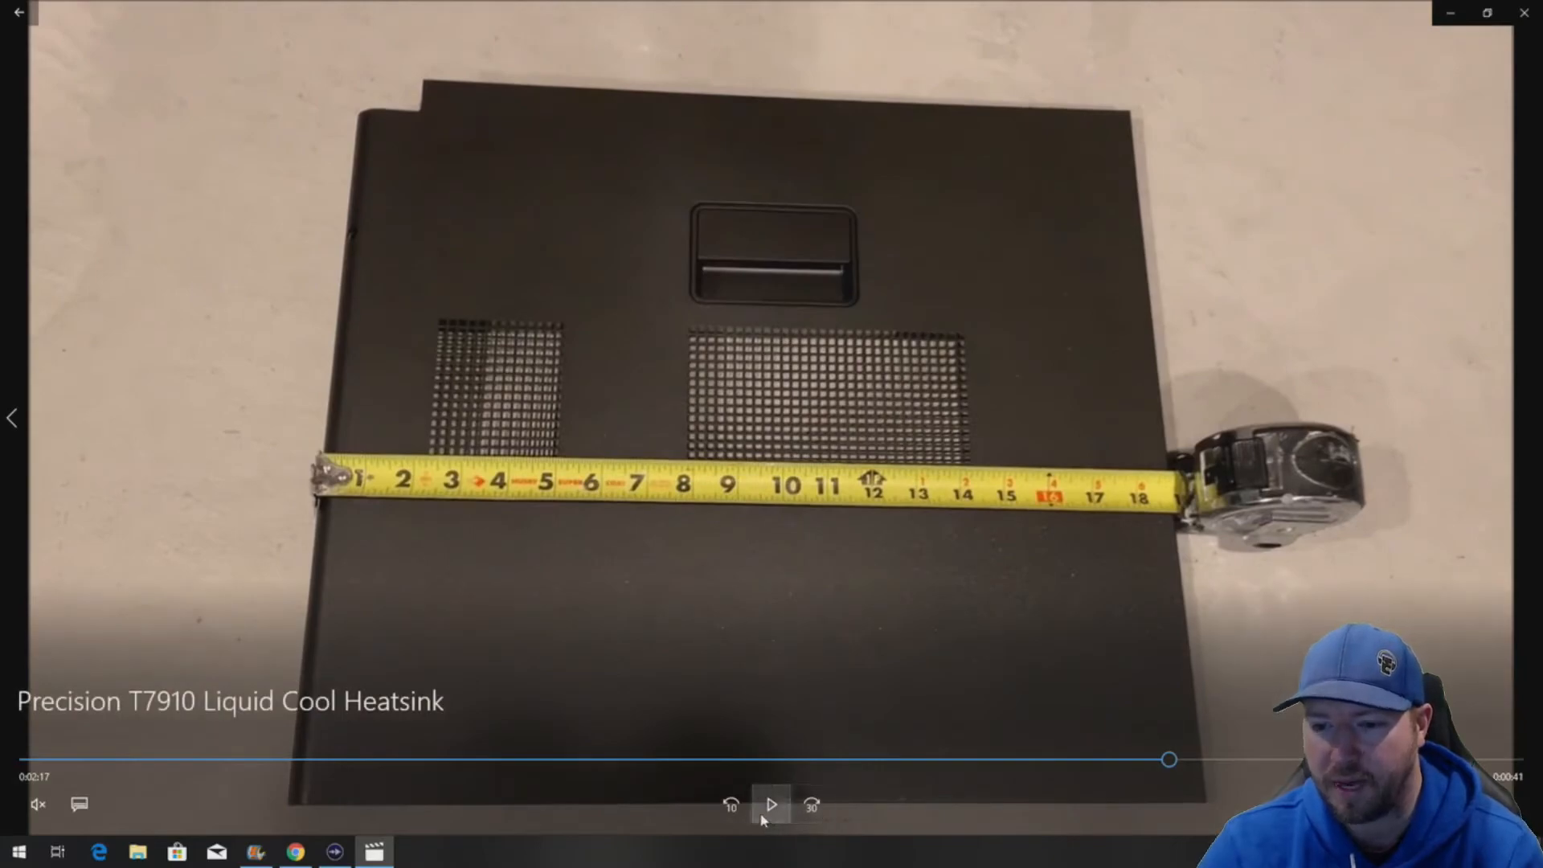